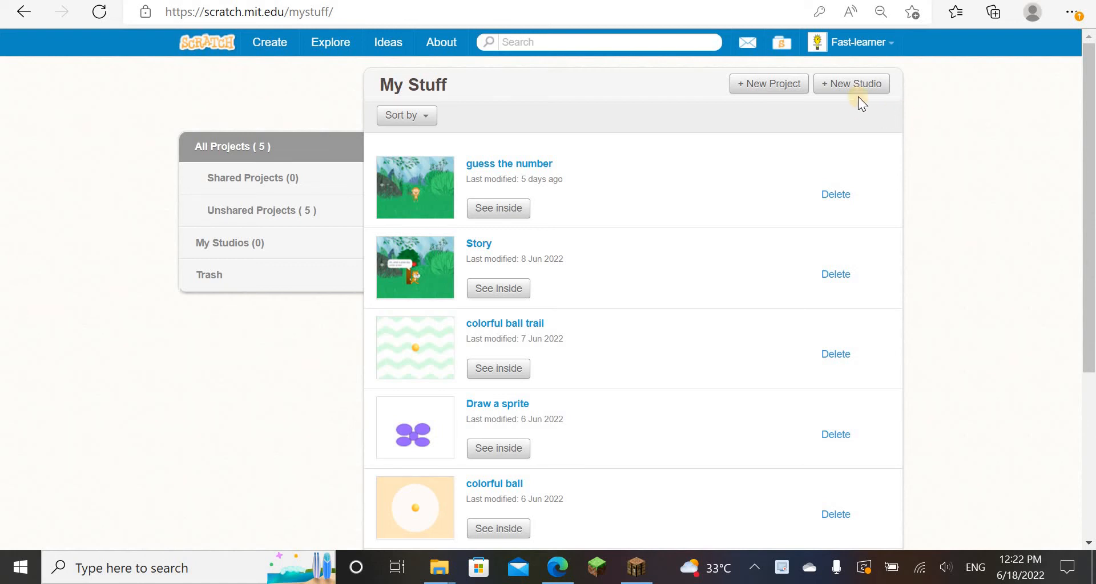
{"action": "mouse_move", "coordinate": [768, 84]}
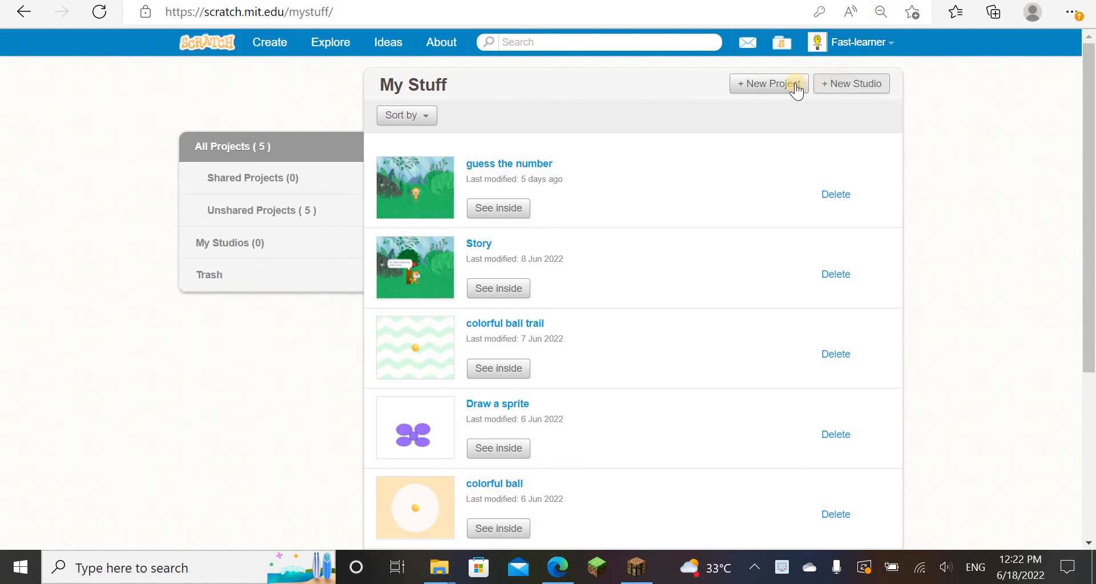
Step: Start a new project from My Stuff, opening the editor with the default cat sprite
{"action": "left_click", "coordinate": [768, 84]}
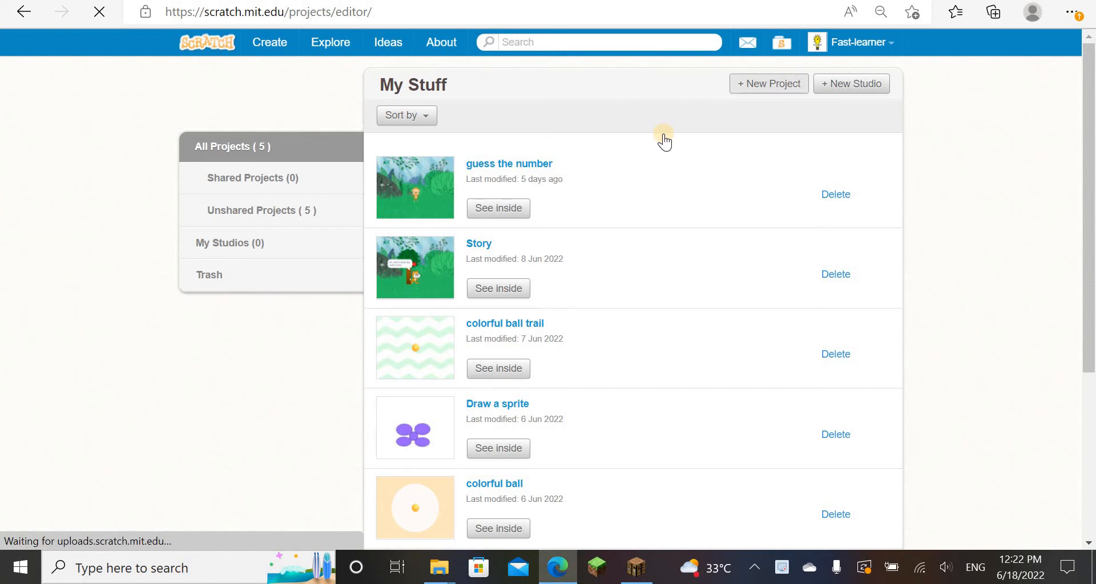
{"action": "left_click", "coordinate": [768, 84]}
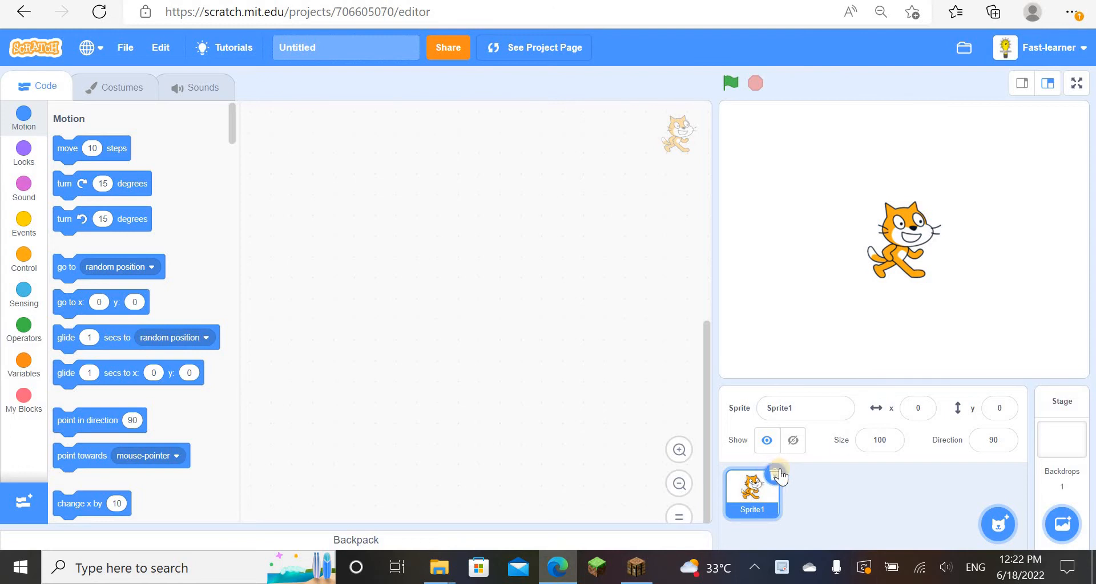
Step: Delete the cat, paint a blank Sprite1, and zoom out its empty costume canvas
{"action": "left_click", "coordinate": [1061, 427]}
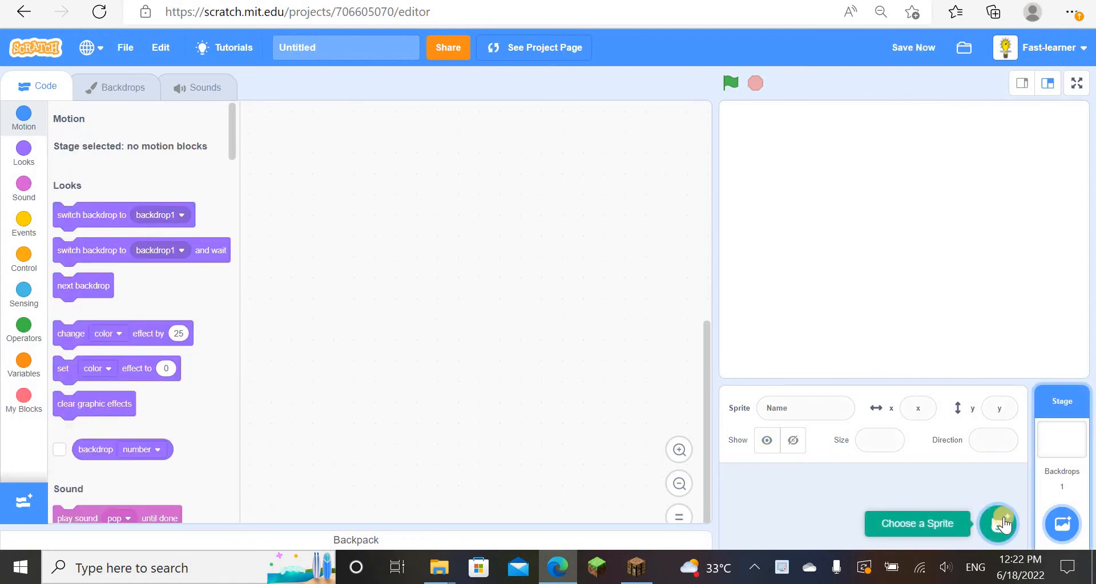
{"action": "mouse_move", "coordinate": [999, 523]}
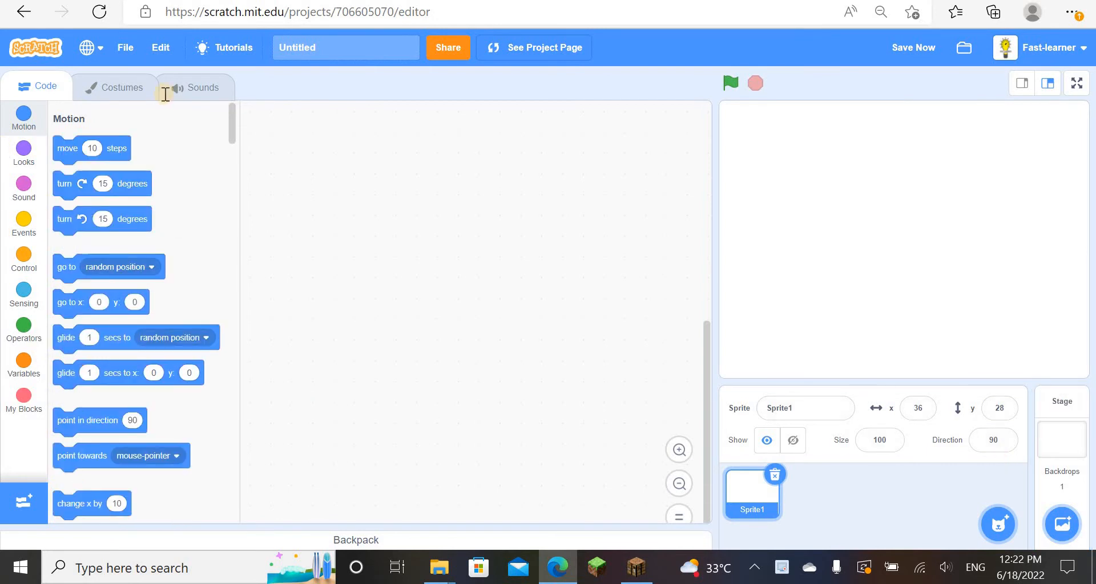
{"action": "left_click", "coordinate": [115, 86]}
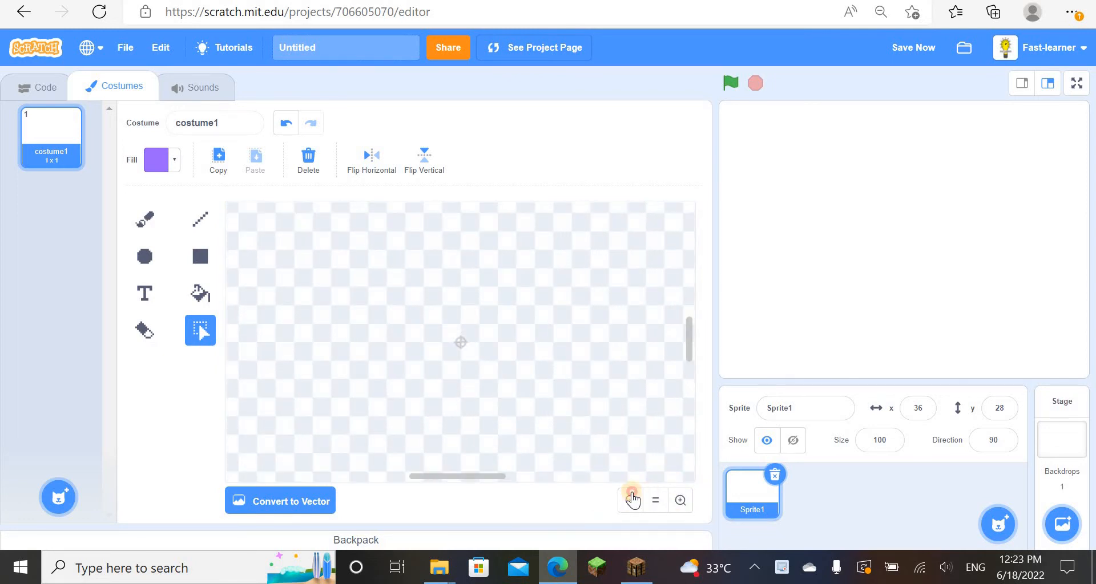
{"action": "left_click", "coordinate": [629, 501]}
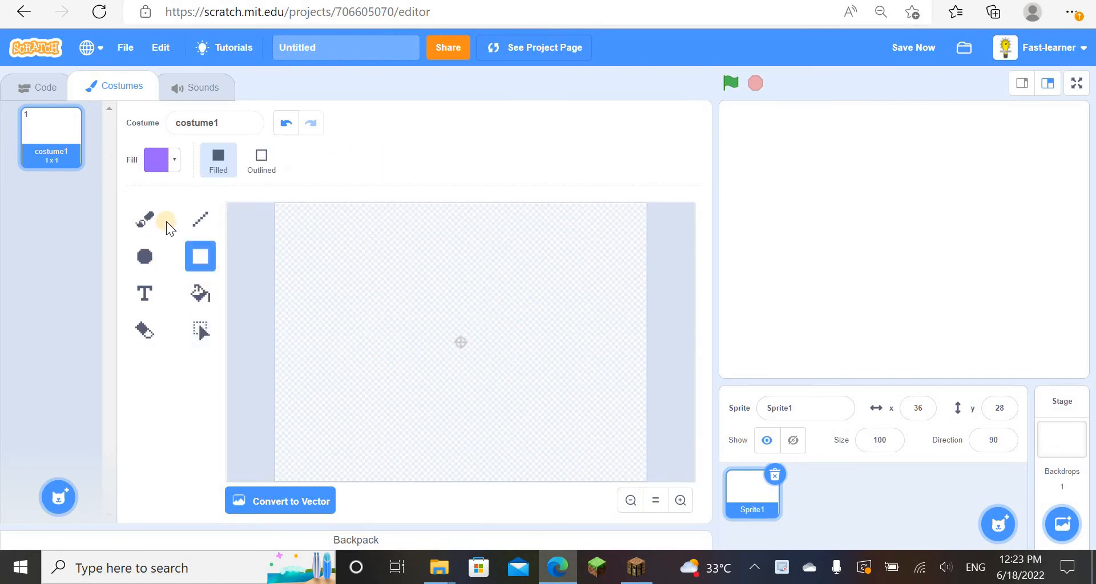
Step: Pick the Line tool with black colour and a line thickness of 6
{"action": "left_click", "coordinate": [200, 220]}
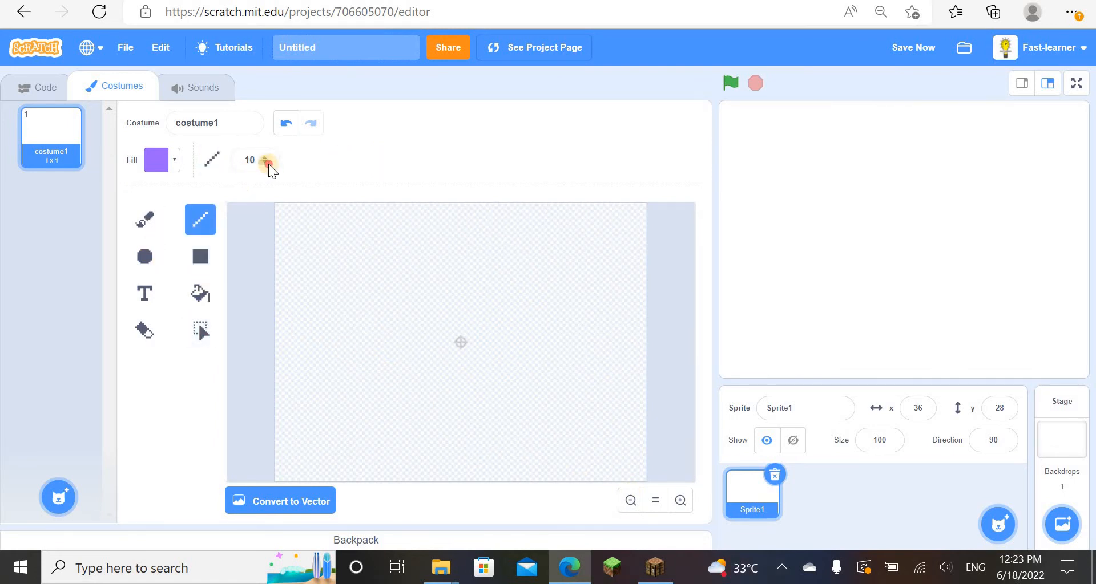
{"action": "left_click", "coordinate": [267, 156]}
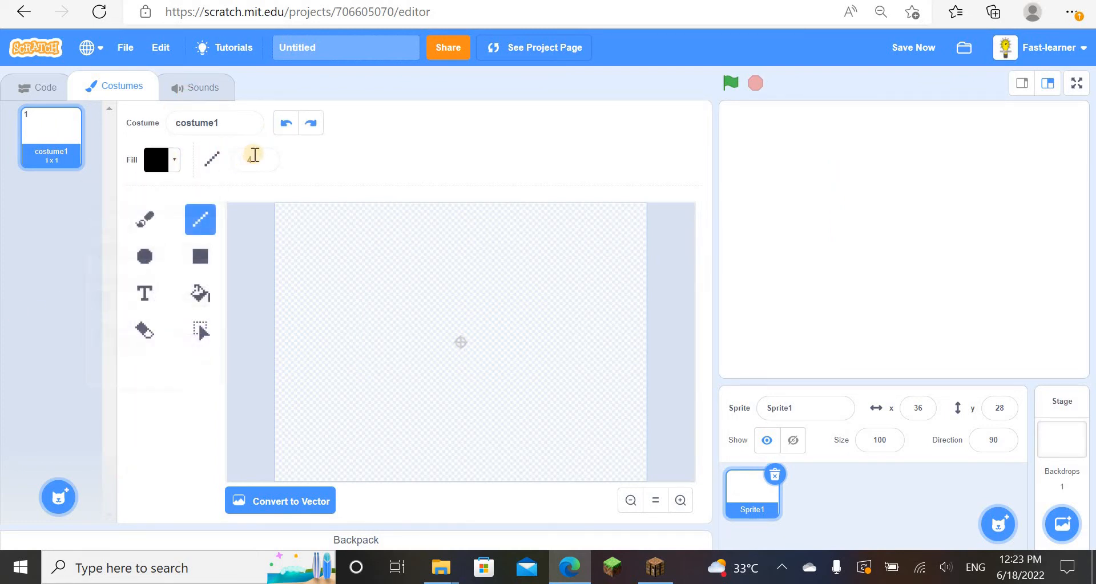
{"action": "left_click", "coordinate": [254, 160]}
{"action": "type", "text": "6"}
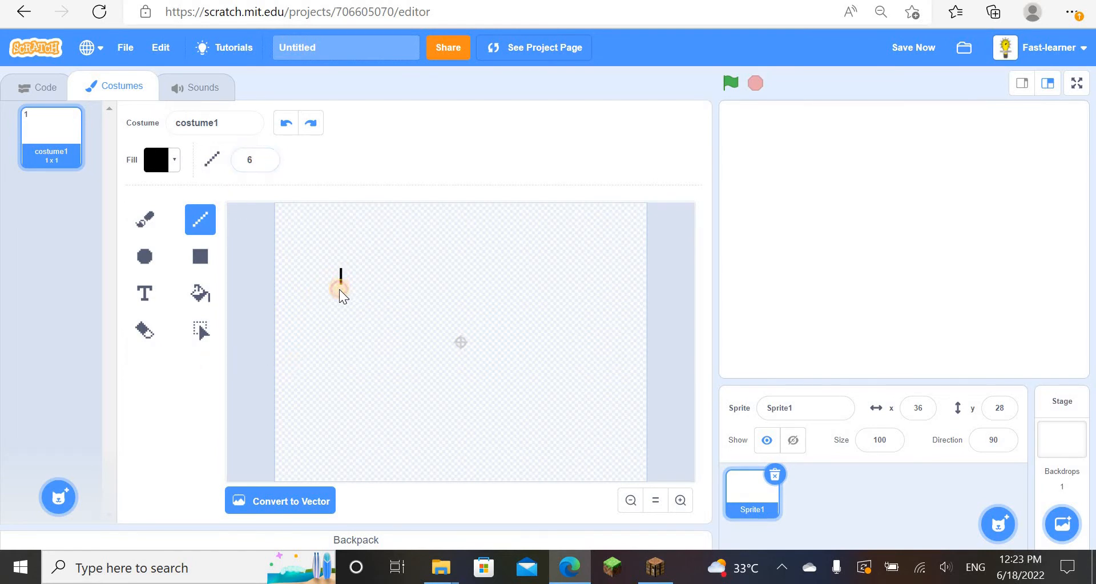
Step: Draw left, top, right and bottom lines forming a closed black rectangle
{"action": "left_click_drag", "start_coordinate": [340, 288], "coordinate": [343, 382]}
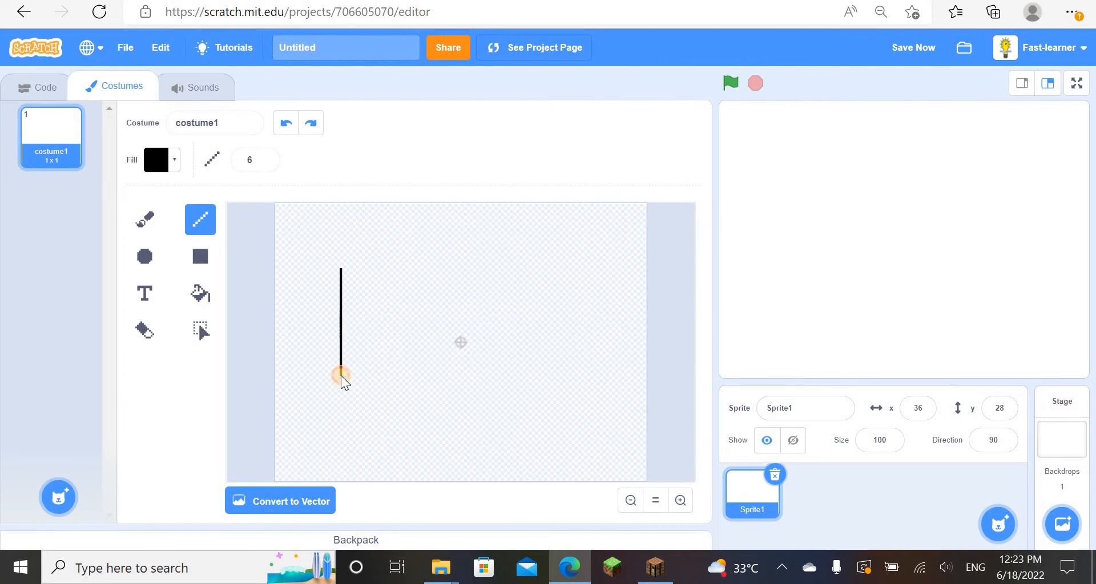
{"action": "left_click_drag", "start_coordinate": [342, 374], "coordinate": [341, 272]}
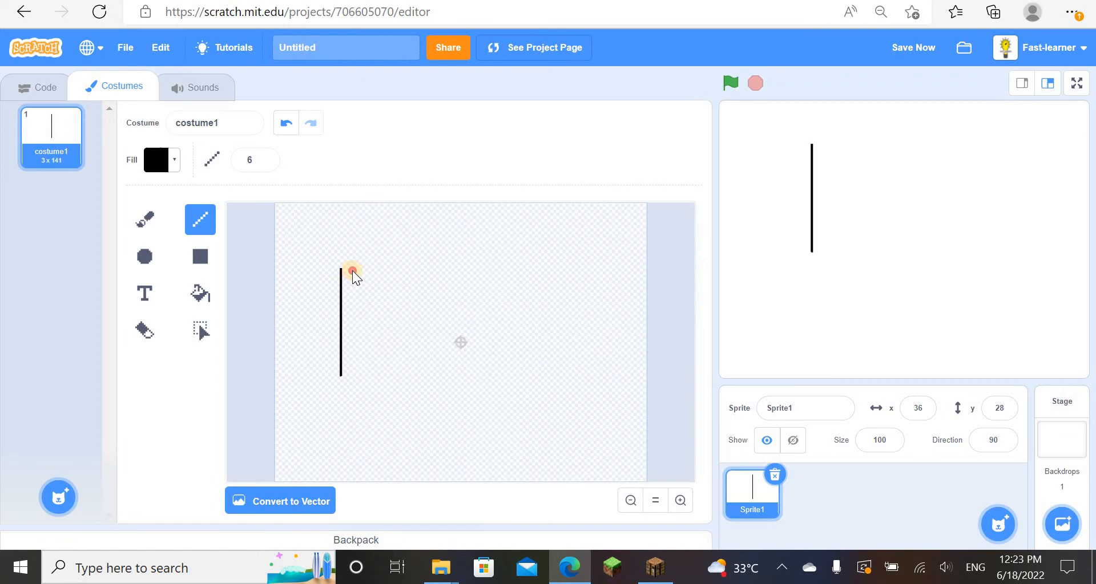
{"action": "left_click_drag", "start_coordinate": [352, 271], "coordinate": [568, 271]}
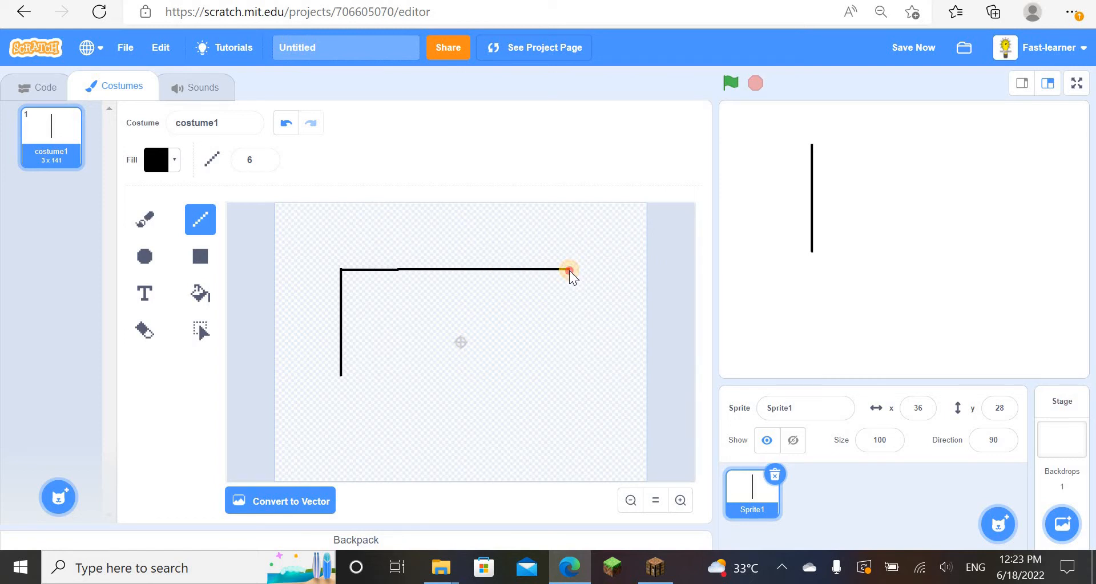
{"action": "left_click_drag", "start_coordinate": [568, 271], "coordinate": [566, 360]}
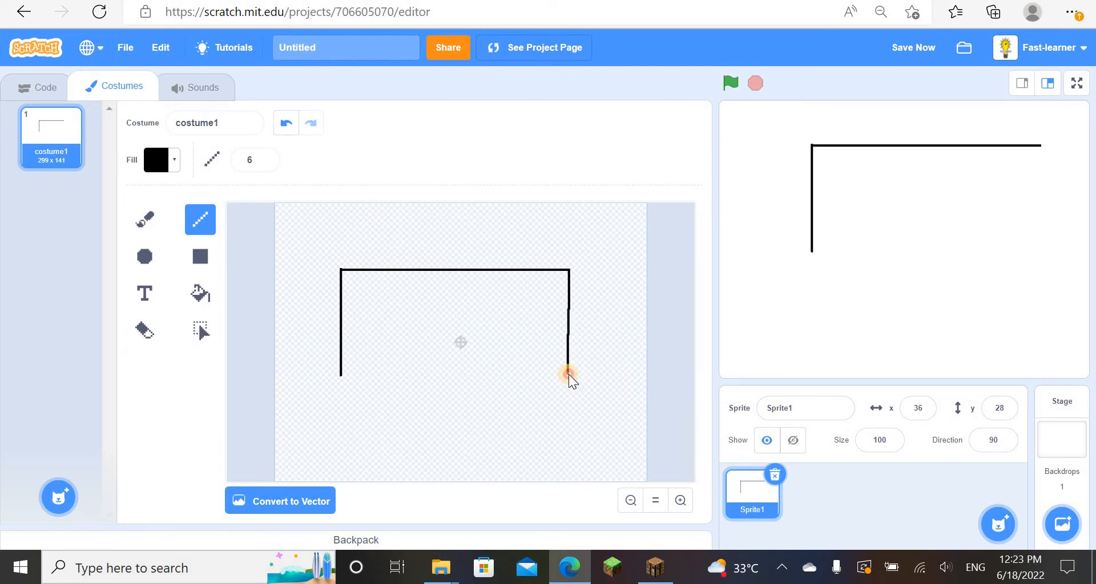
{"action": "left_click_drag", "start_coordinate": [567, 373], "coordinate": [323, 363]}
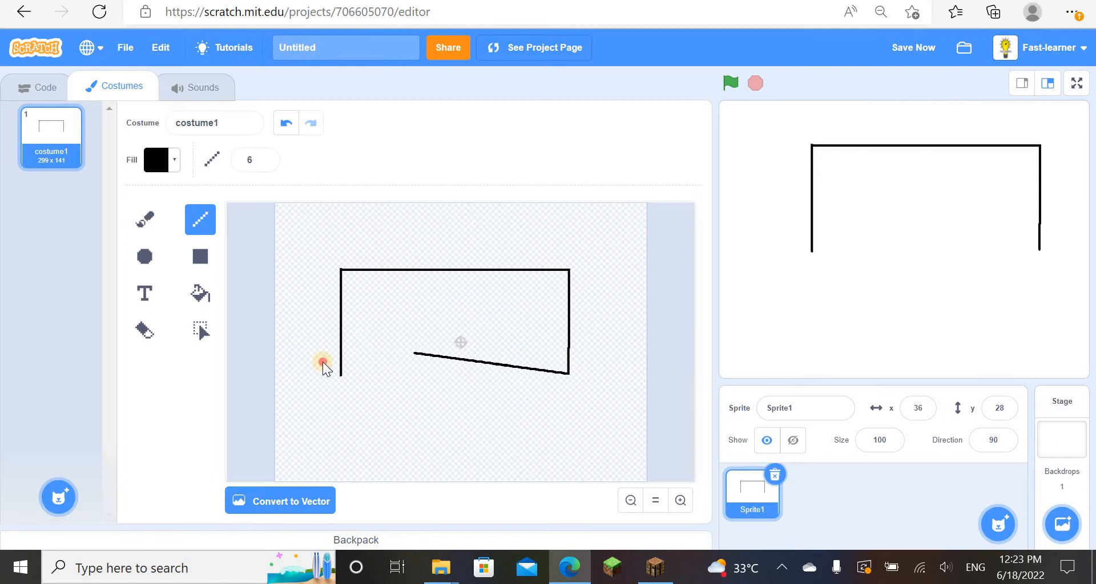
{"action": "left_click_drag", "start_coordinate": [324, 361], "coordinate": [343, 374]}
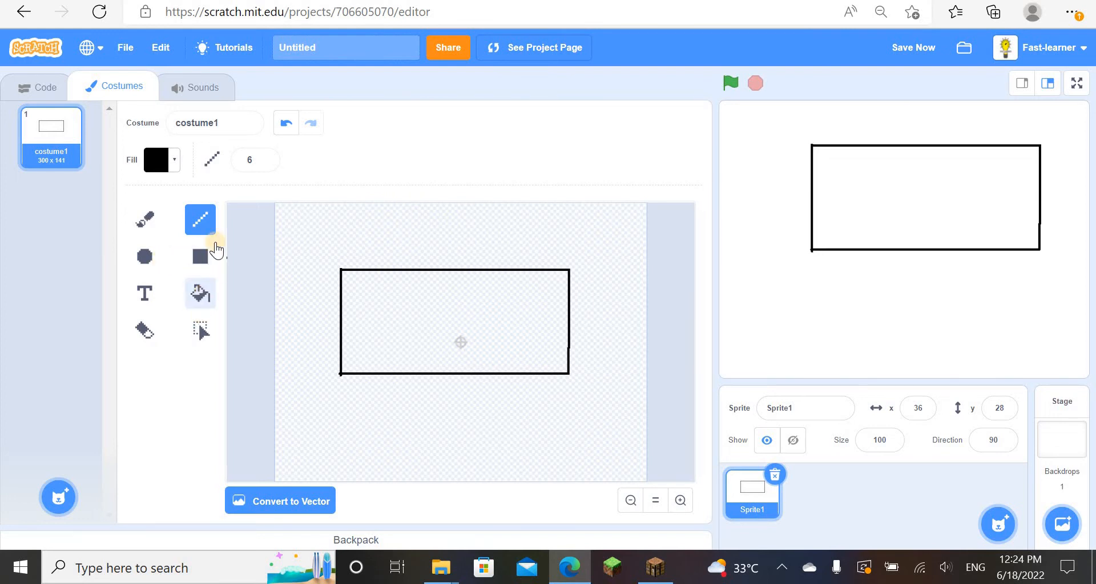
Step: Fill the inside of the black rectangle solid green
{"action": "left_click", "coordinate": [157, 159]}
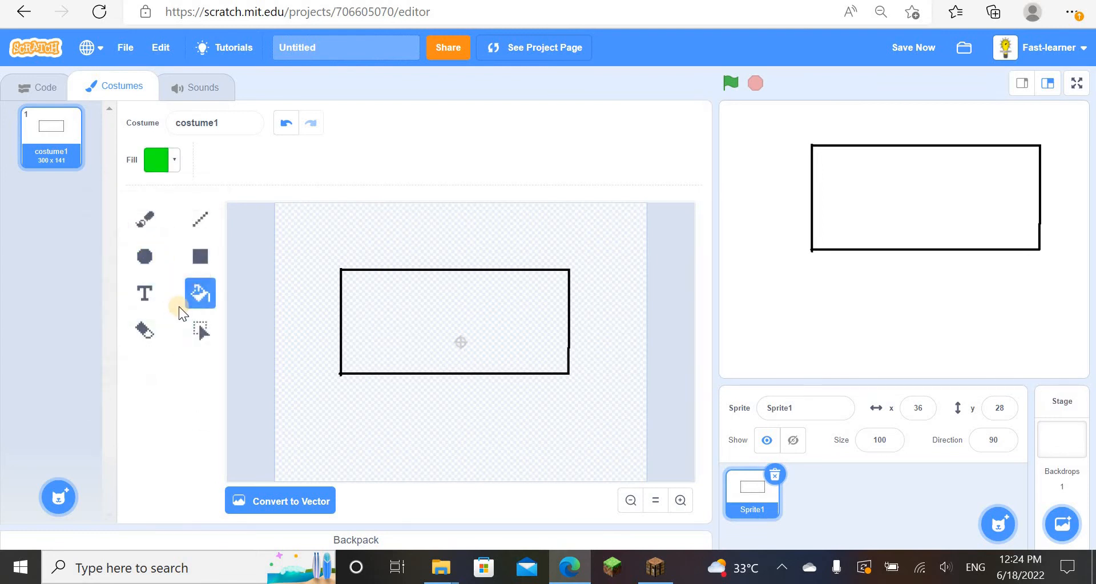
{"action": "left_click", "coordinate": [460, 322]}
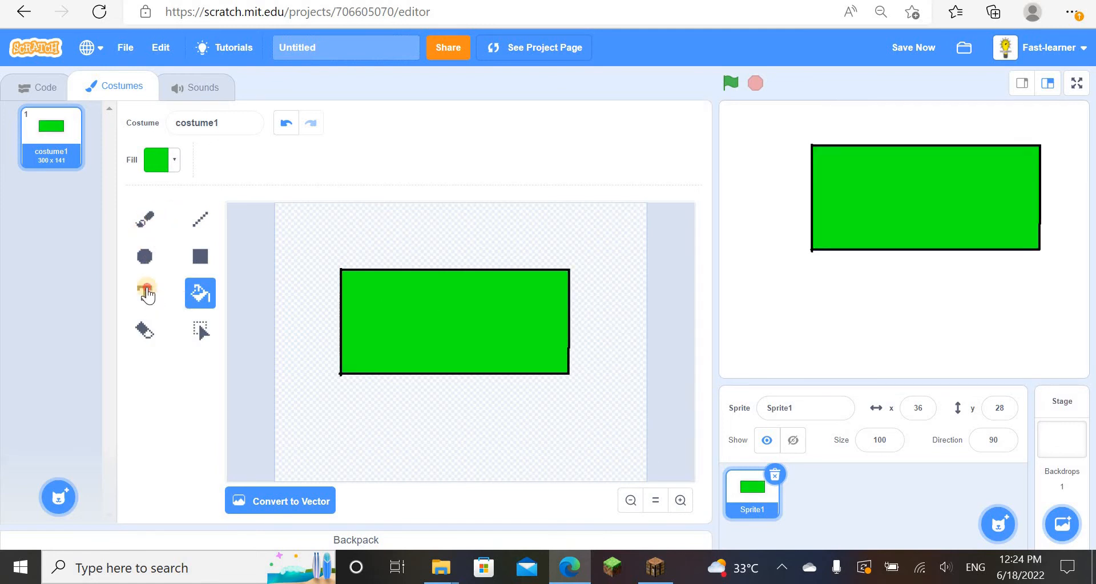
{"action": "left_click", "coordinate": [145, 293]}
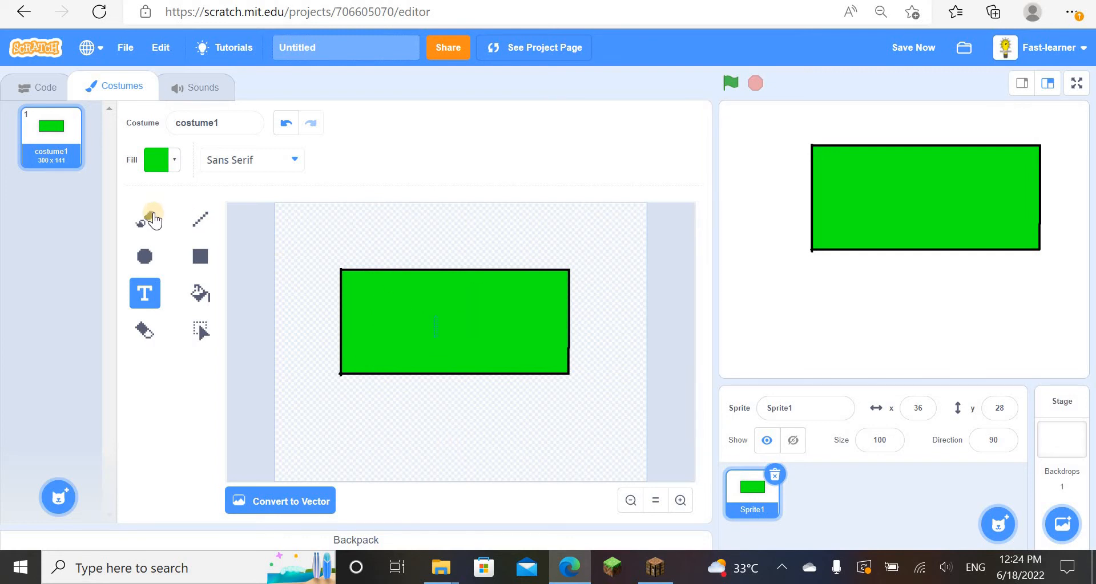
Step: Move the green rectangle up-right, then add an '8:30' label and drag it below
{"action": "left_click", "coordinate": [199, 330]}
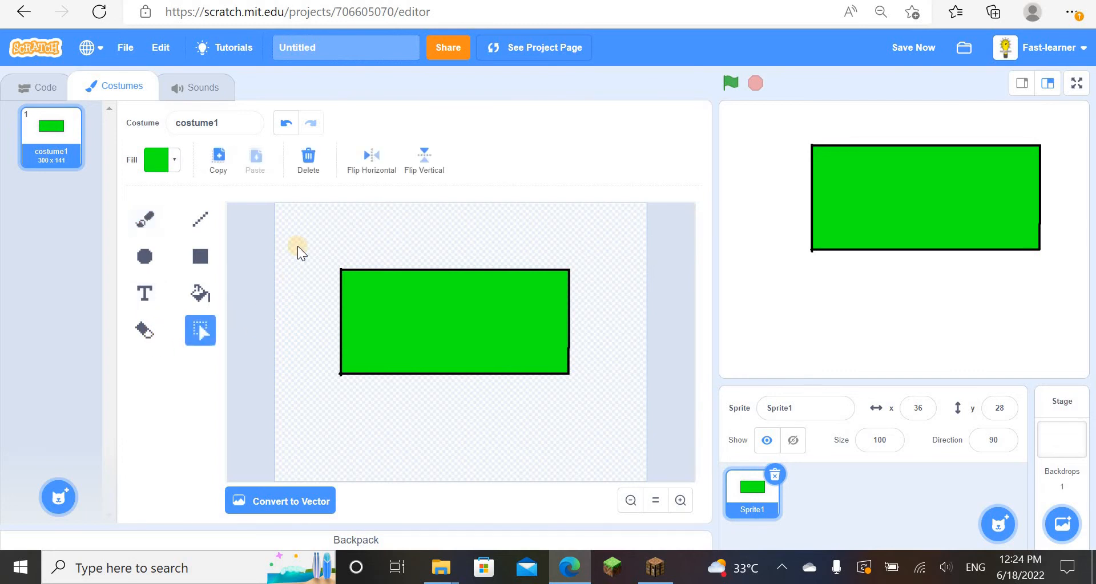
{"action": "left_click_drag", "start_coordinate": [454, 321], "coordinate": [532, 244]}
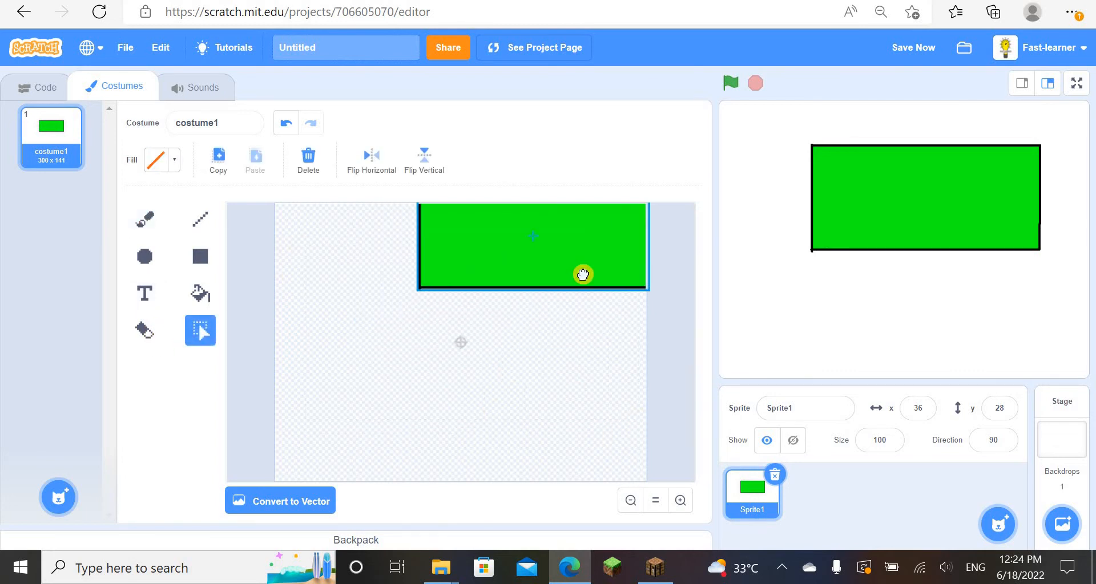
{"action": "left_click", "coordinate": [144, 293]}
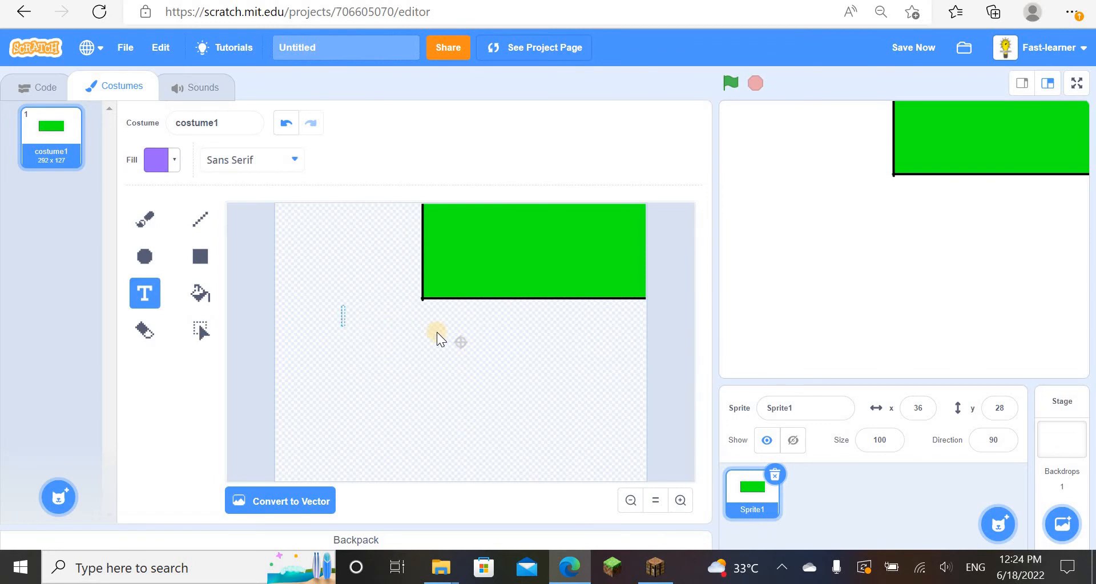
{"action": "type", "text": "8"}
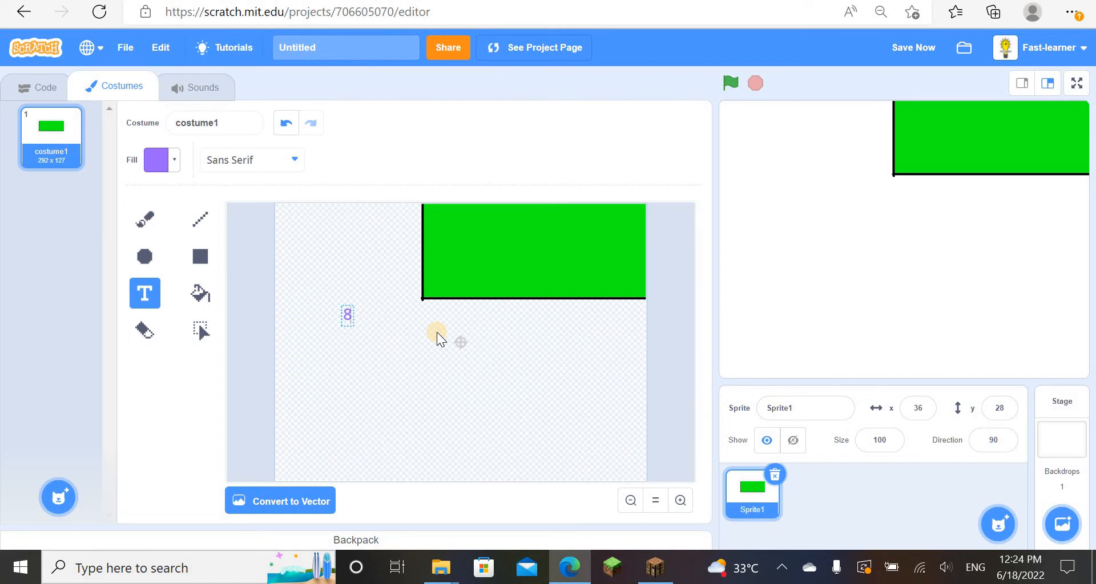
{"action": "type", "text": ":30"}
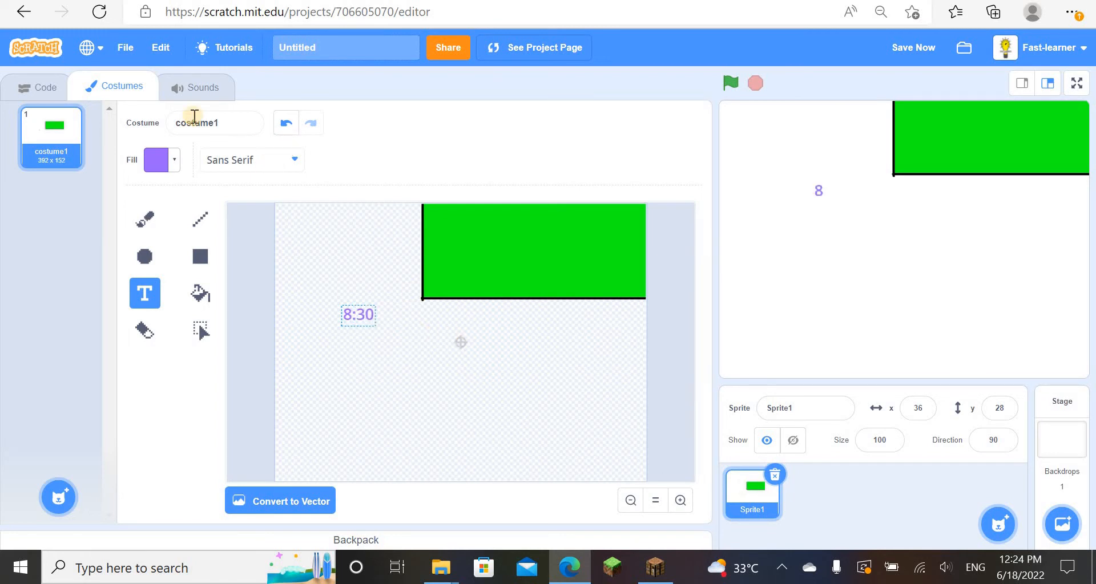
{"action": "left_click", "coordinate": [157, 159]}
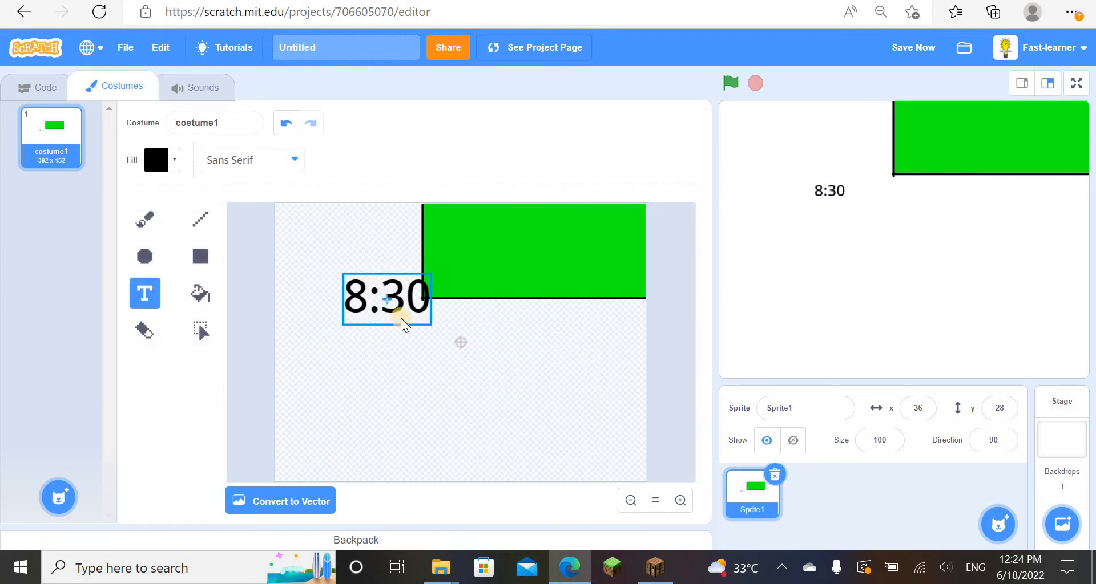
{"action": "left_click_drag", "start_coordinate": [386, 295], "coordinate": [432, 391]}
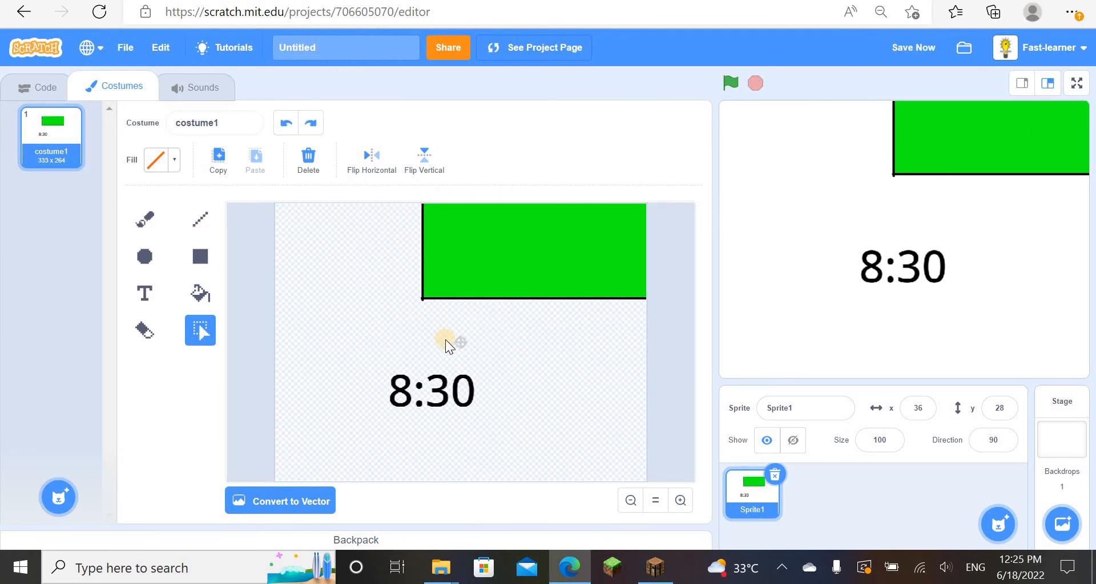
{"action": "mouse_move", "coordinate": [613, 426]}
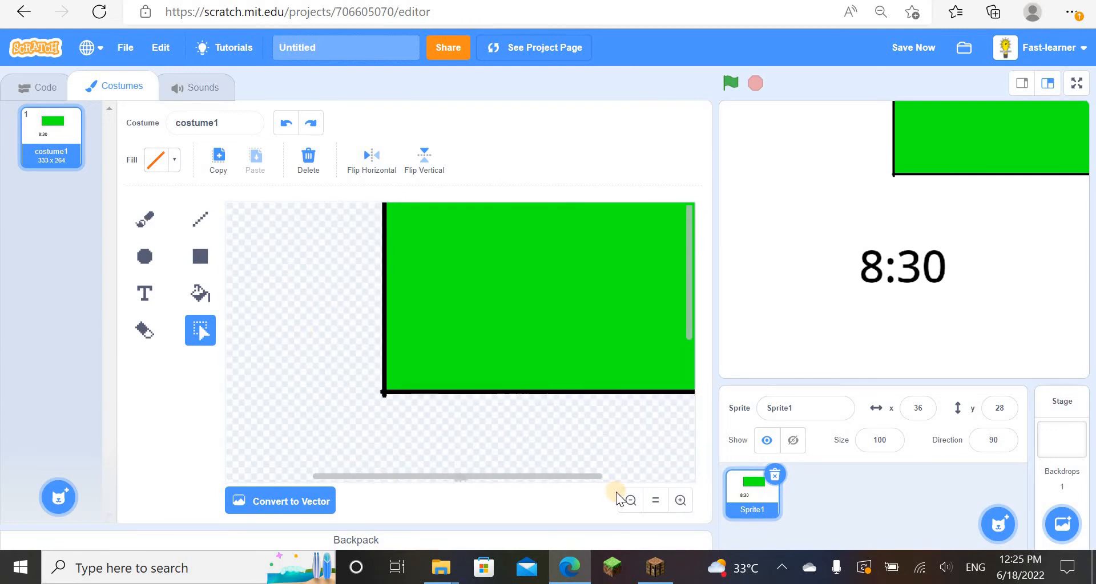
Step: Zoom out, remove the 8:30 label, and select the green rectangle lower on the canvas
{"action": "left_click", "coordinate": [627, 501]}
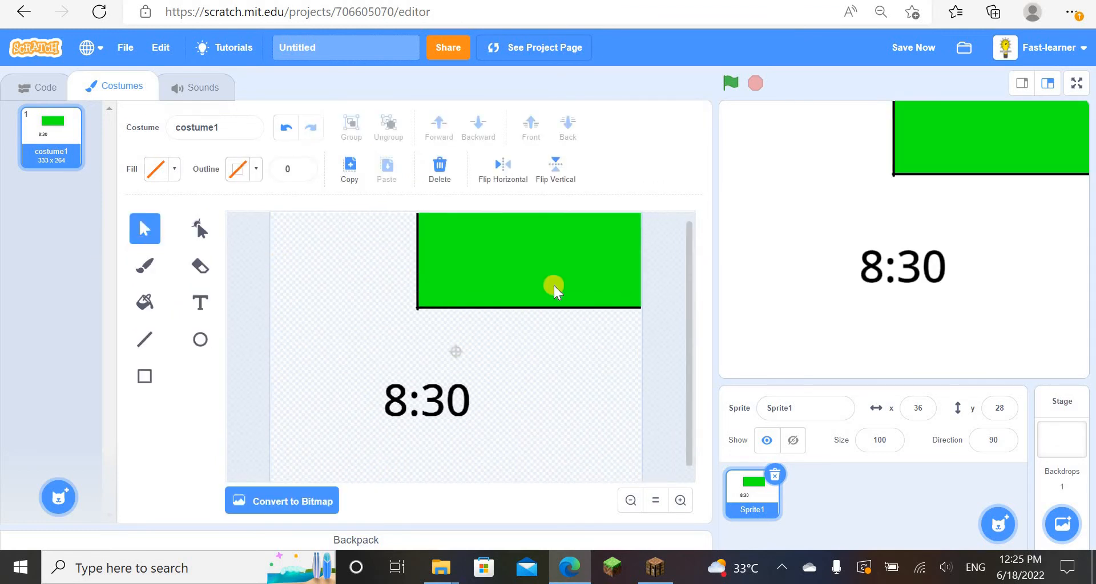
{"action": "left_click_drag", "start_coordinate": [552, 290], "coordinate": [485, 301]}
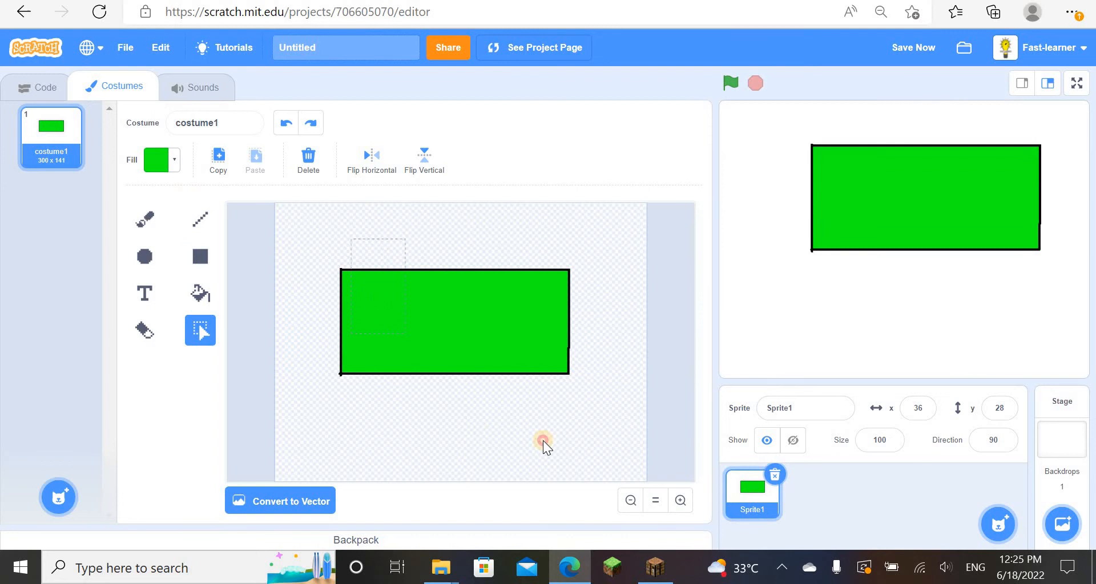
{"action": "left_click", "coordinate": [285, 122]}
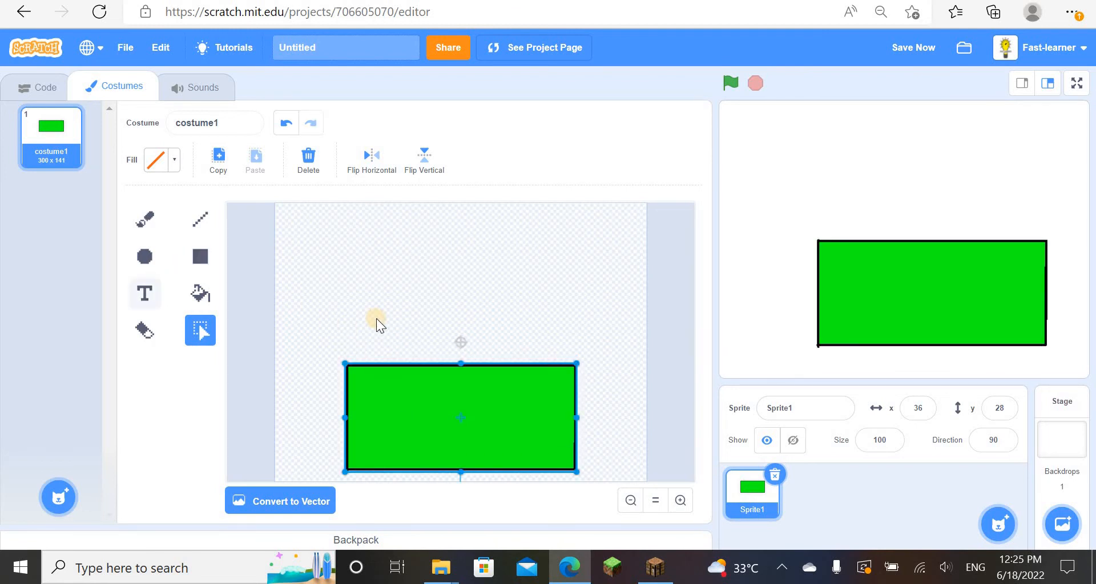
Step: Type a new '8:30' text label on the costume
{"action": "left_click", "coordinate": [145, 293]}
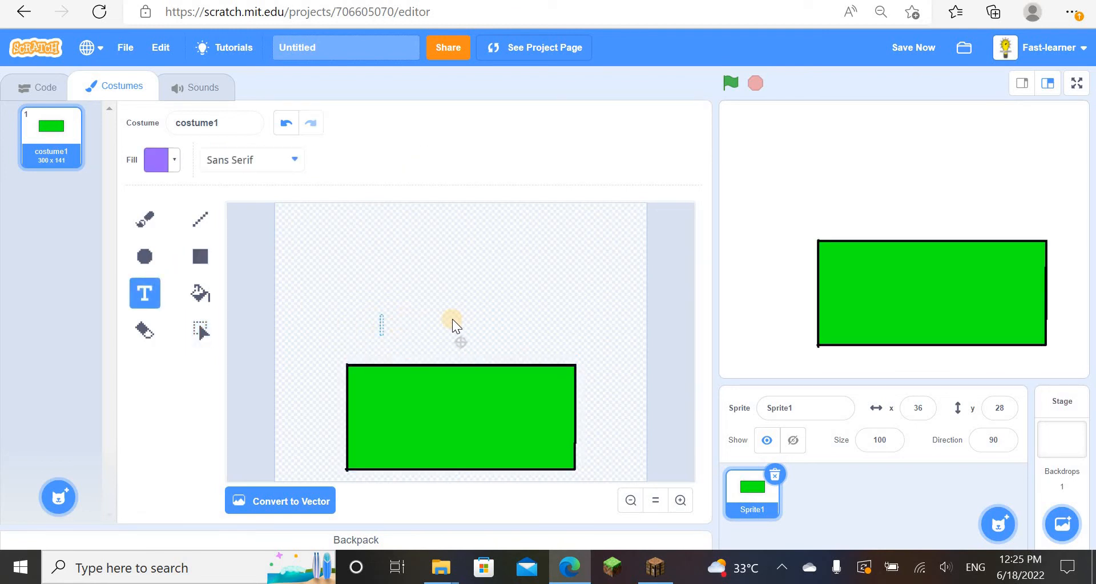
{"action": "type", "text": "8"}
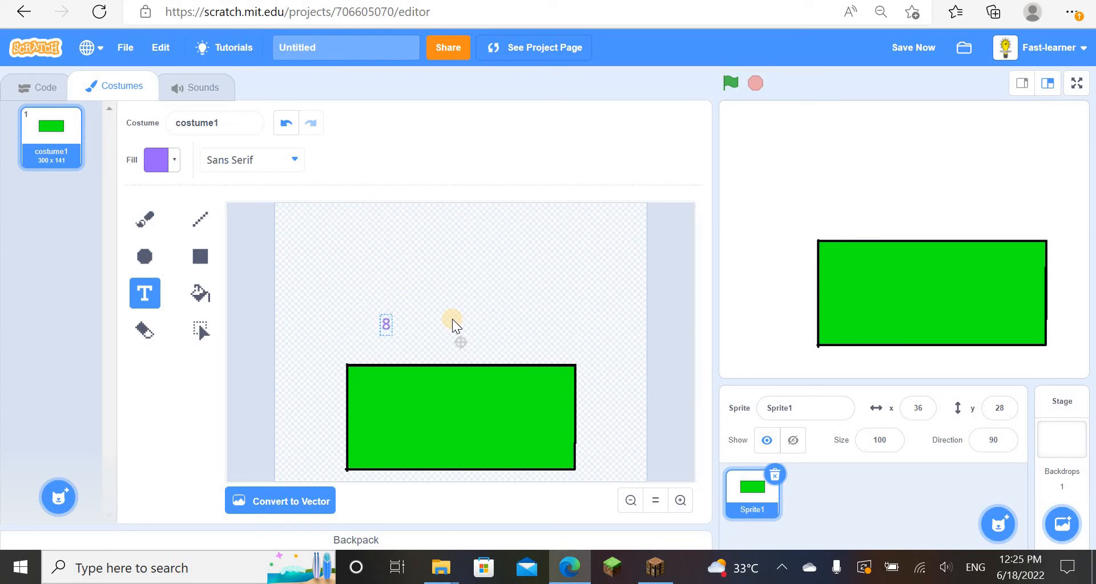
{"action": "type", "text": ":30"}
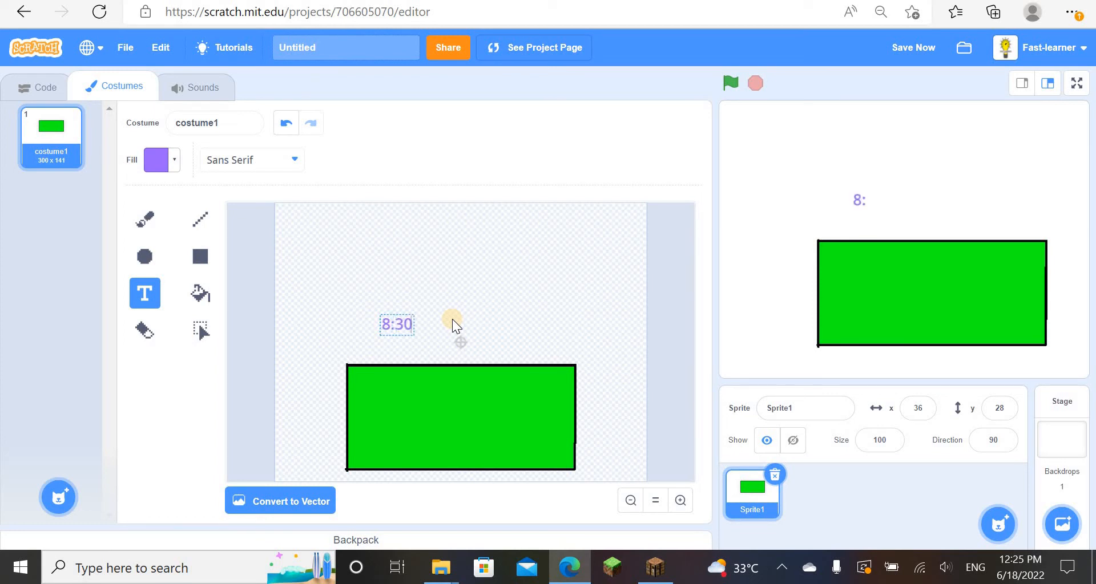
{"action": "left_click", "coordinate": [156, 160]}
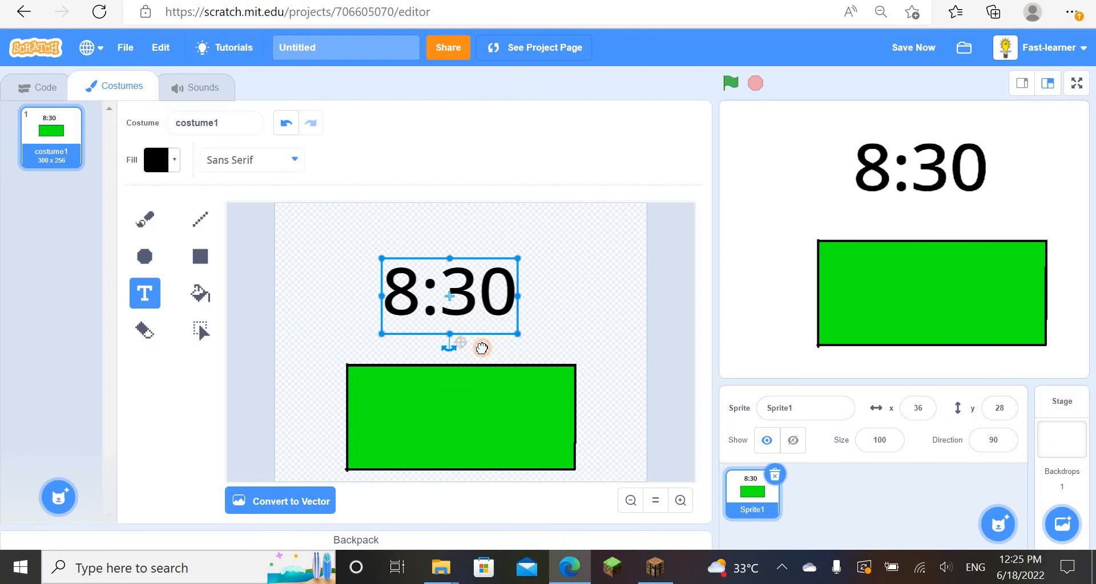
Step: Centre the 8:30 label inside the green rectangle and reposition the sprite on the stage
{"action": "left_click_drag", "start_coordinate": [450, 292], "coordinate": [440, 347]}
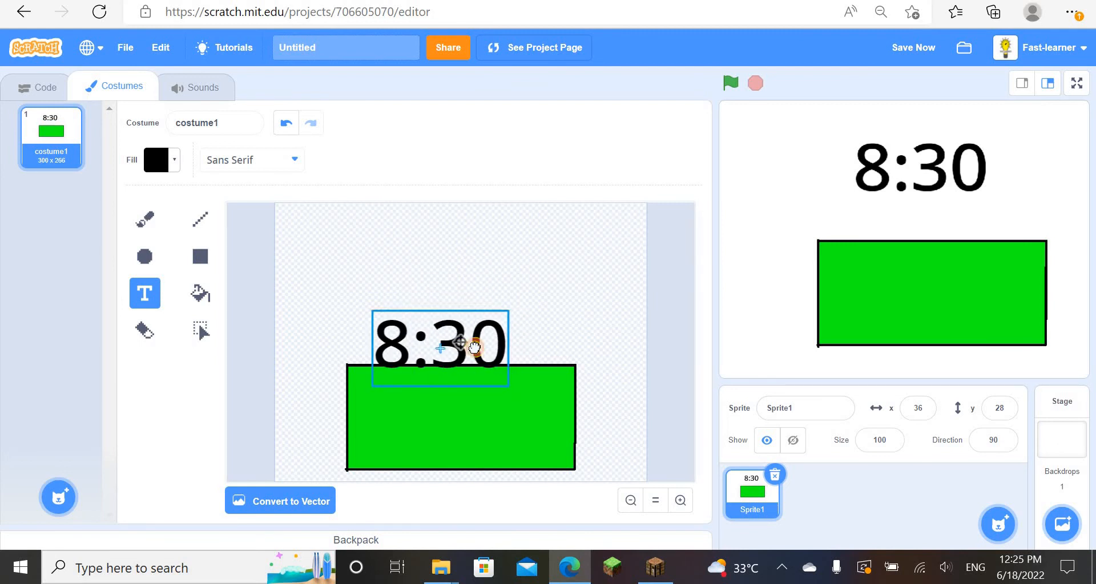
{"action": "left_click_drag", "start_coordinate": [439, 348], "coordinate": [561, 242]}
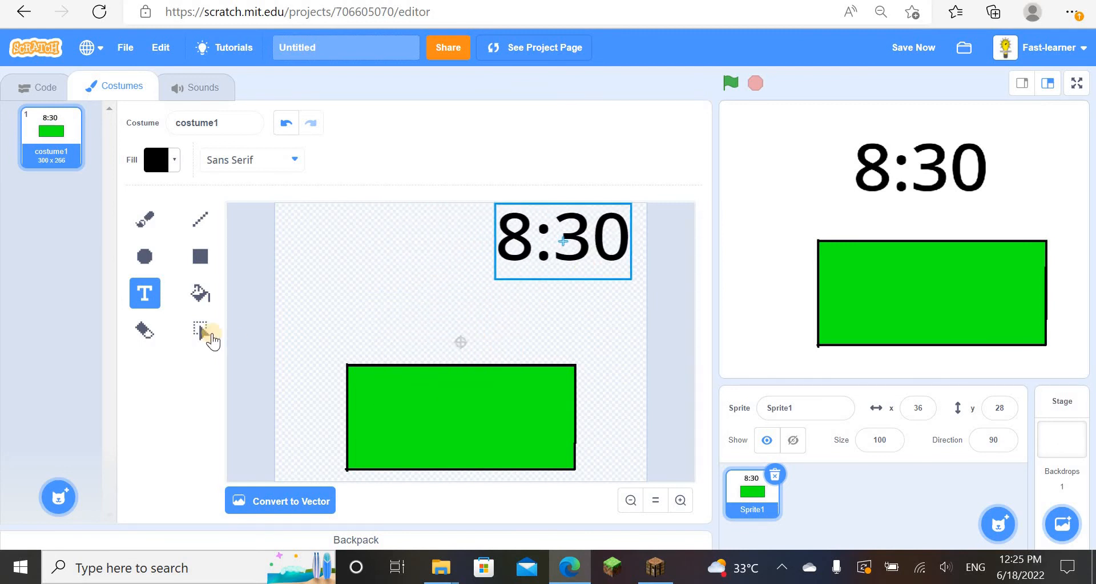
{"action": "left_click", "coordinate": [200, 330]}
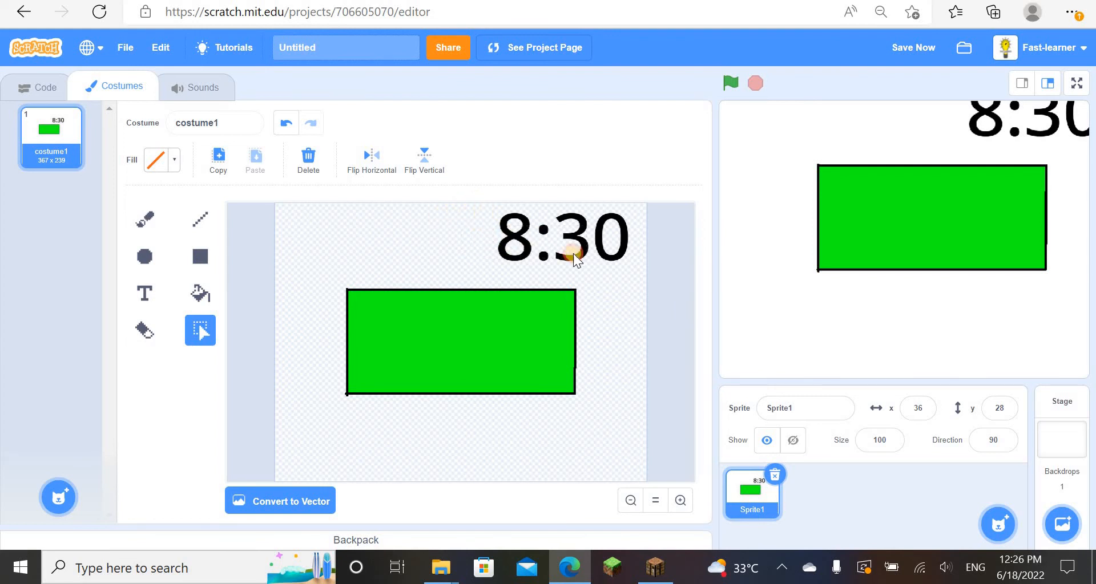
{"action": "left_click_drag", "start_coordinate": [563, 238], "coordinate": [507, 288]}
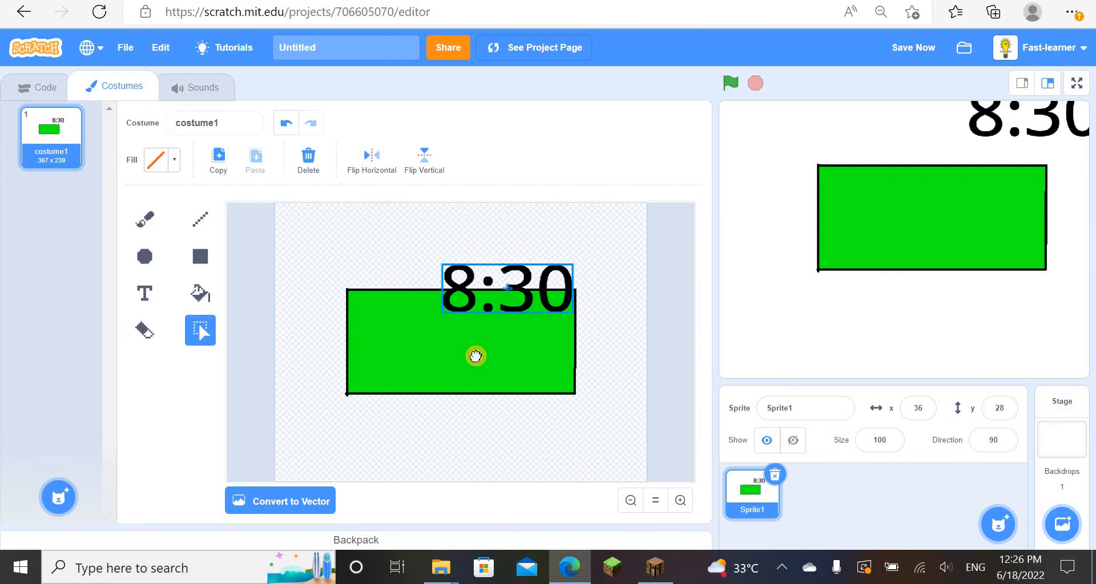
{"action": "left_click_drag", "start_coordinate": [507, 286], "coordinate": [472, 342]}
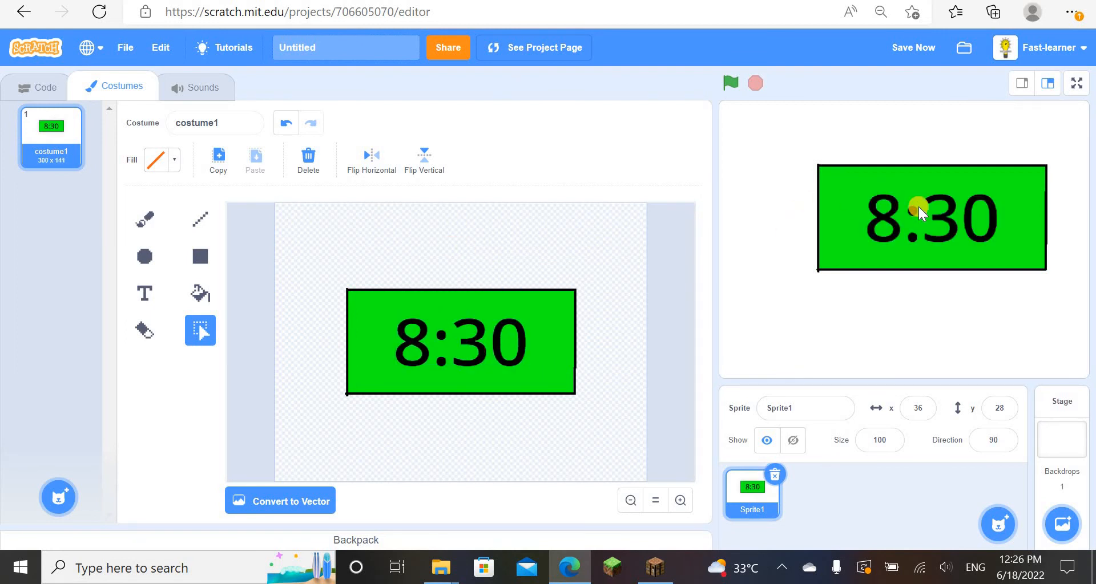
{"action": "left_click_drag", "start_coordinate": [930, 217], "coordinate": [907, 262]}
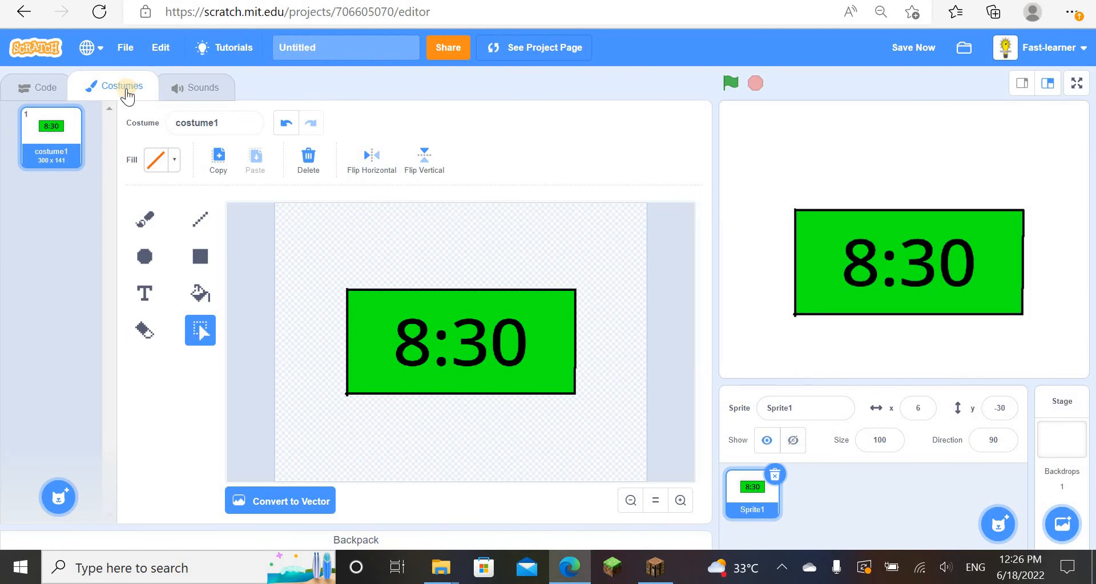
Step: Build a green-flag script that says something for 2 seconds
{"action": "left_click", "coordinate": [38, 88]}
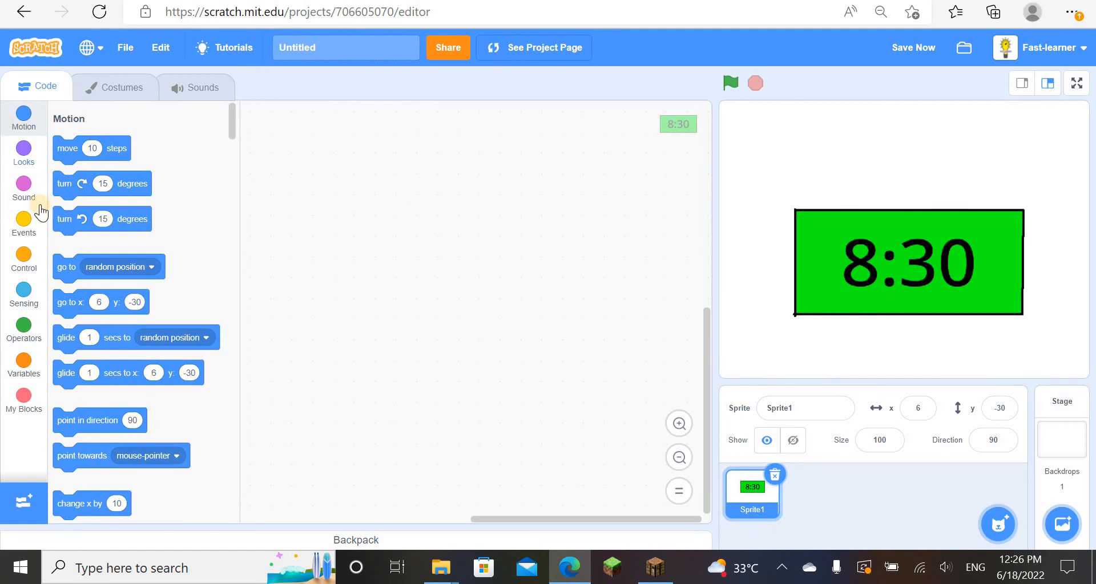
{"action": "left_click", "coordinate": [23, 223]}
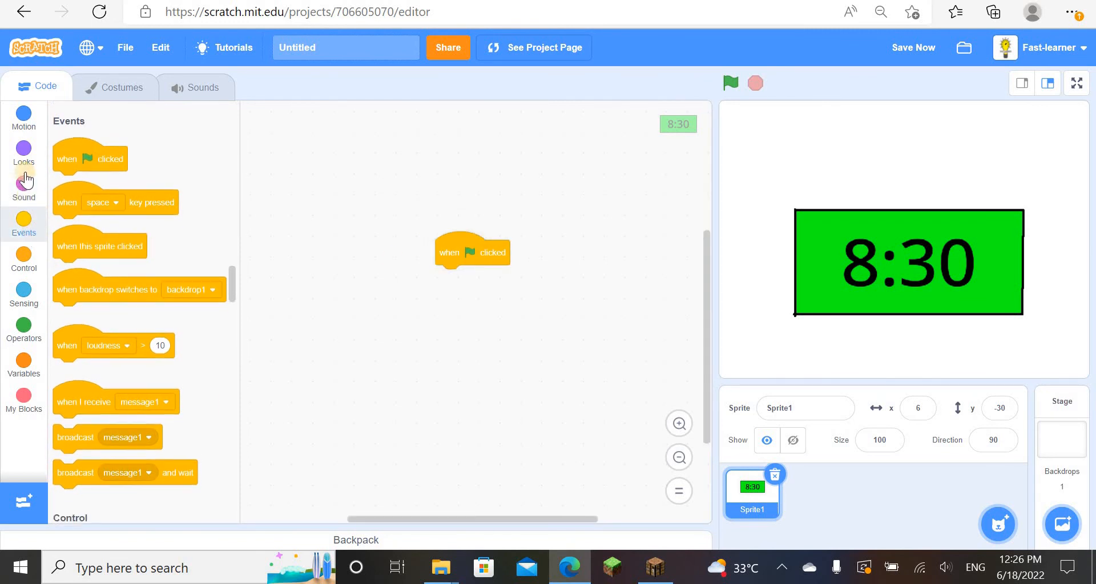
{"action": "left_click", "coordinate": [23, 151]}
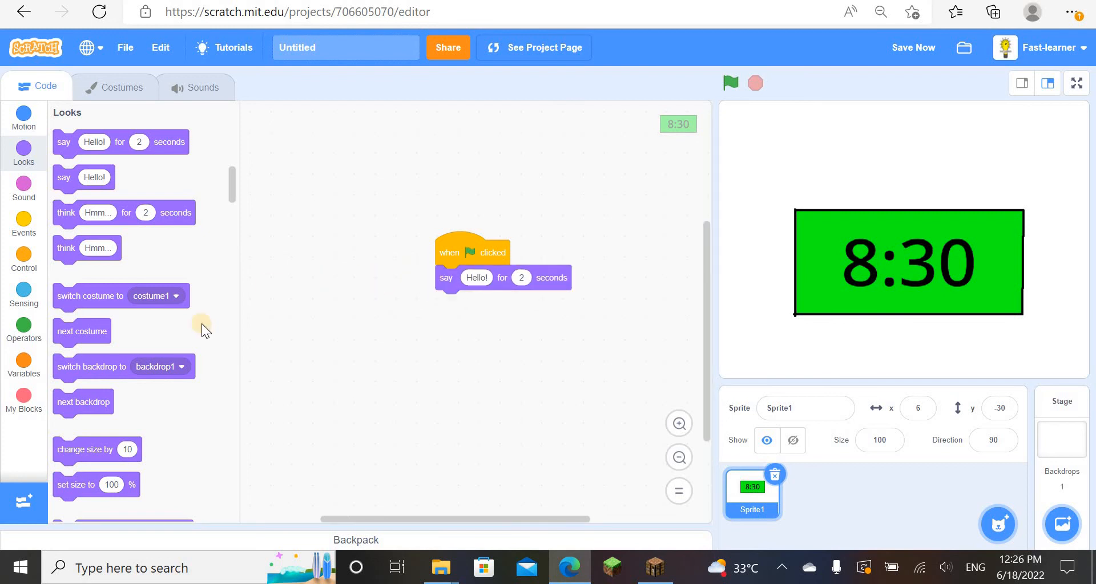
Step: Put a 'join apple banana' block into the say block and scroll to 'current year'
{"action": "left_click", "coordinate": [23, 329]}
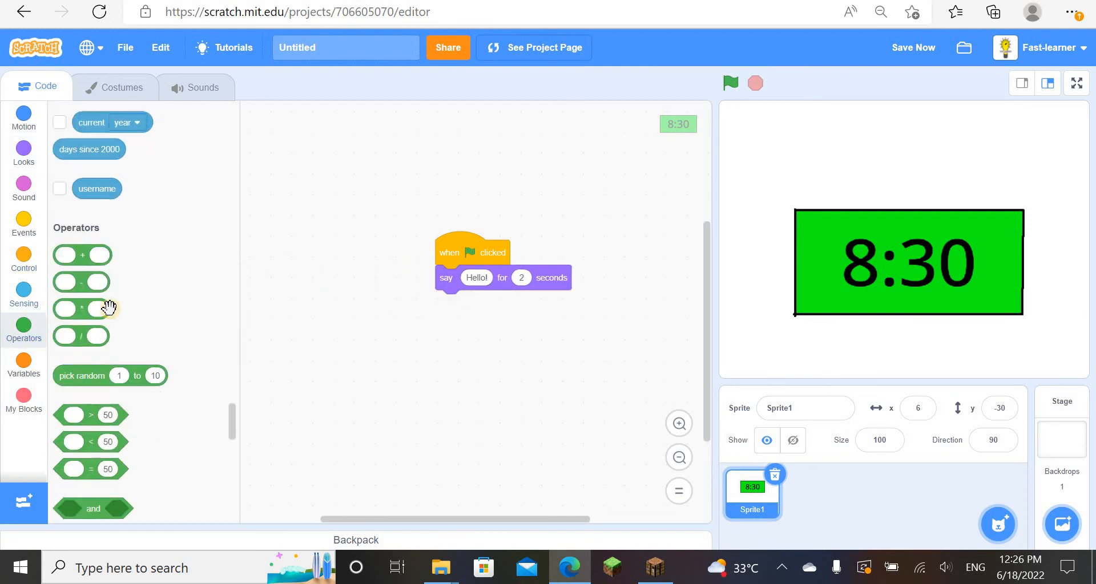
{"action": "scroll", "scroll_direction": "down", "scroll_amount": 3}
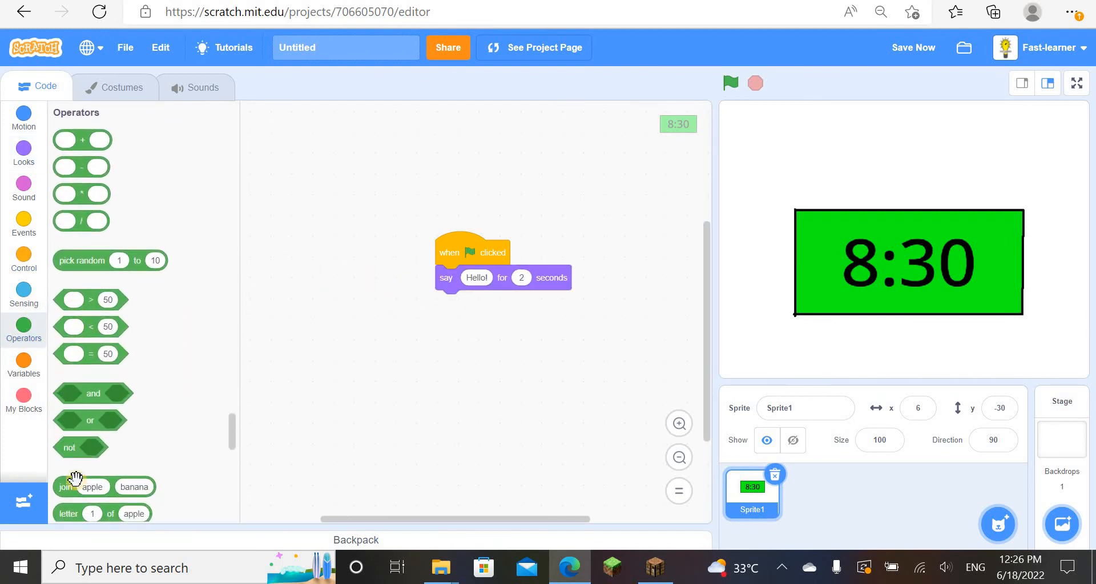
{"action": "scroll", "scroll_direction": "down", "scroll_amount": 3}
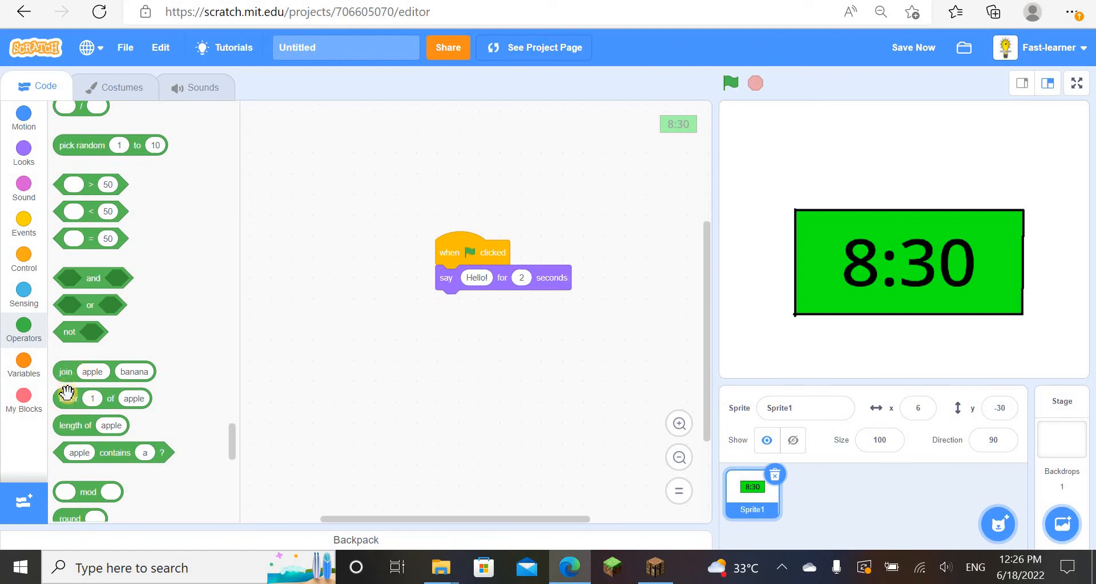
{"action": "left_click_drag", "start_coordinate": [98, 371], "coordinate": [476, 269]}
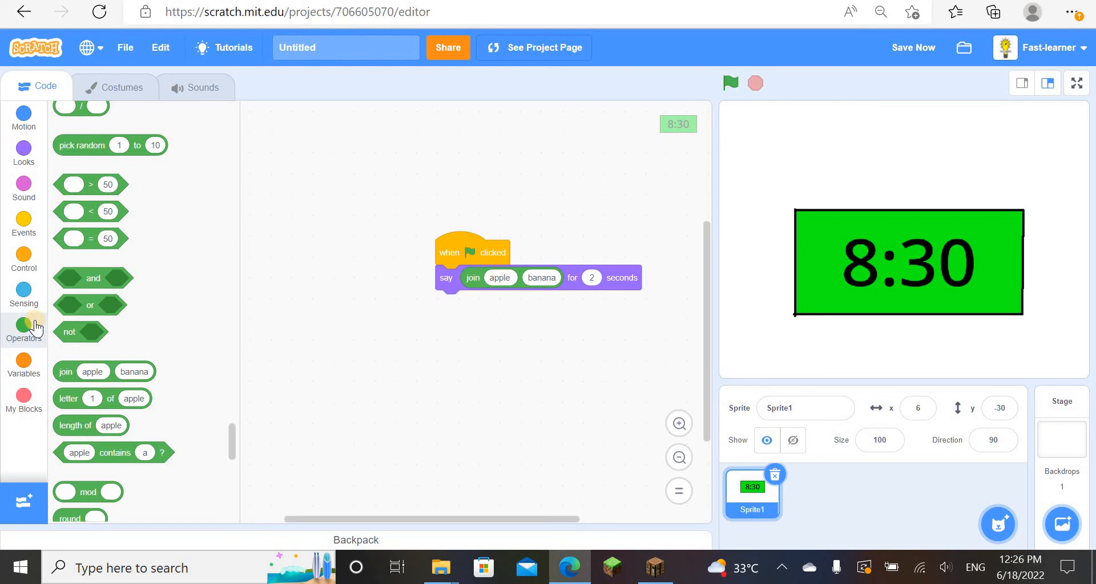
{"action": "left_click", "coordinate": [23, 294]}
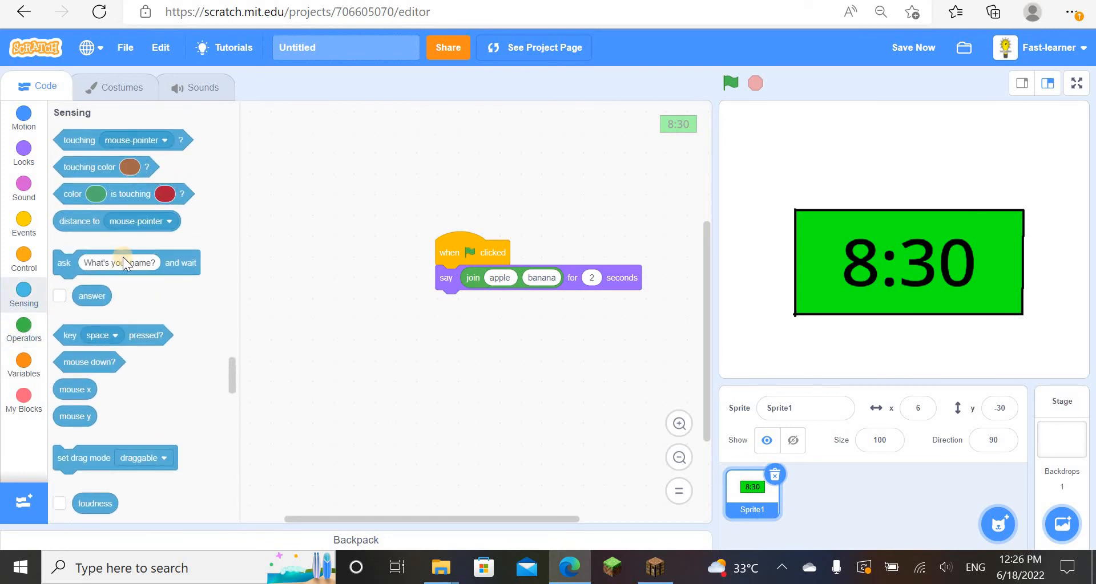
{"action": "scroll", "scroll_direction": "down", "scroll_amount": 3}
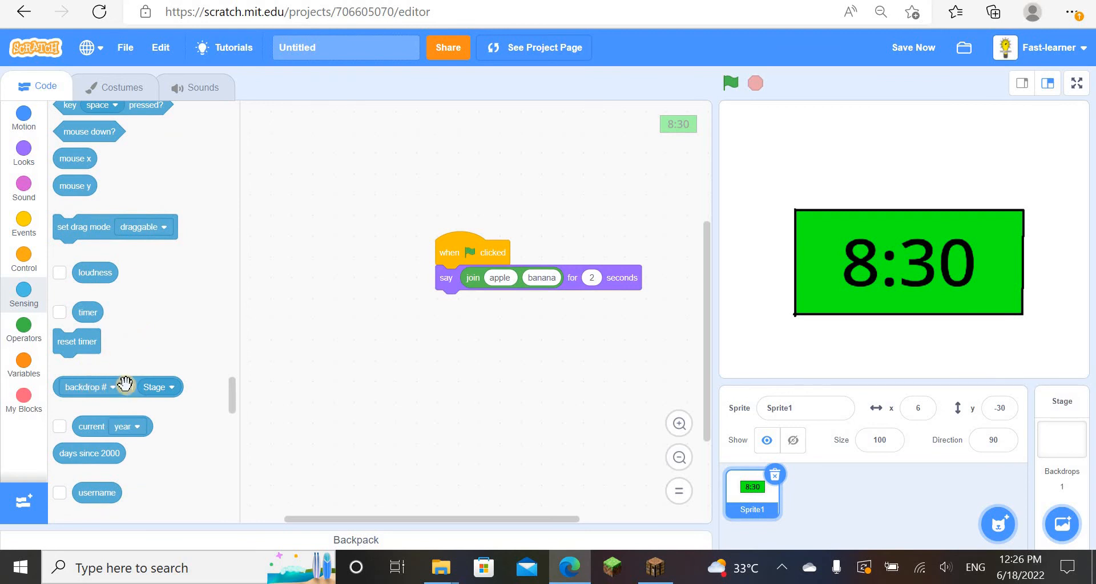
Step: Drop a 'current' reporter into the join's first slot and set it to hour
{"action": "left_click_drag", "start_coordinate": [118, 386], "coordinate": [339, 404]}
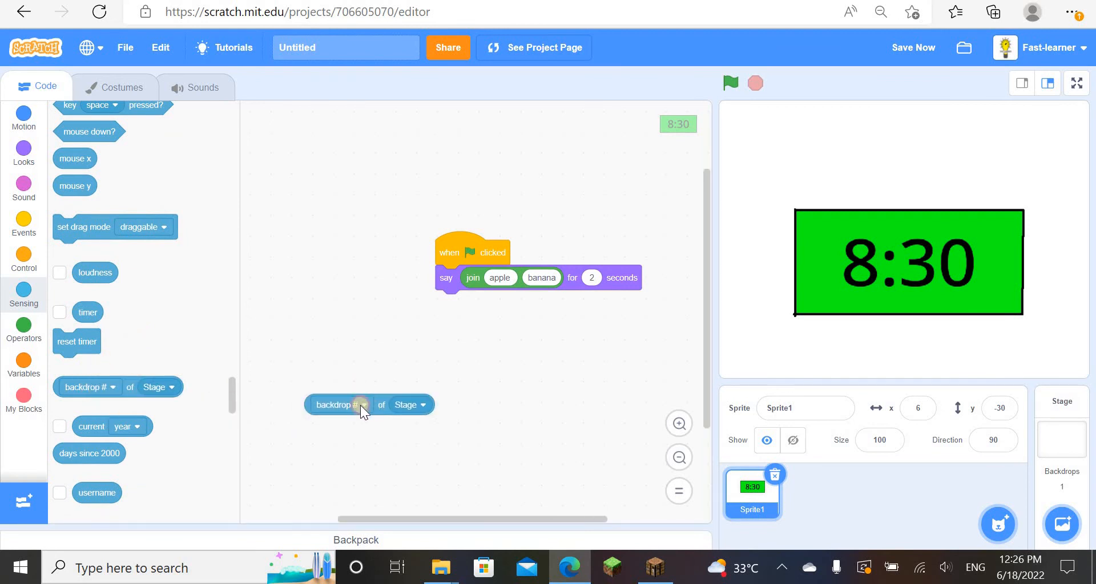
{"action": "left_click", "coordinate": [356, 404]}
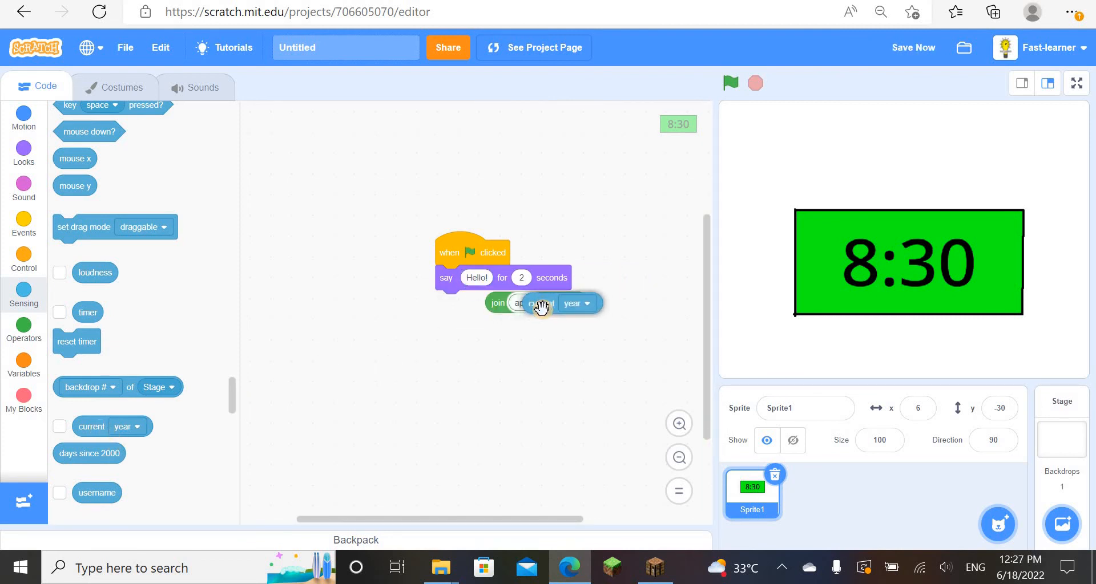
{"action": "left_click", "coordinate": [576, 303]}
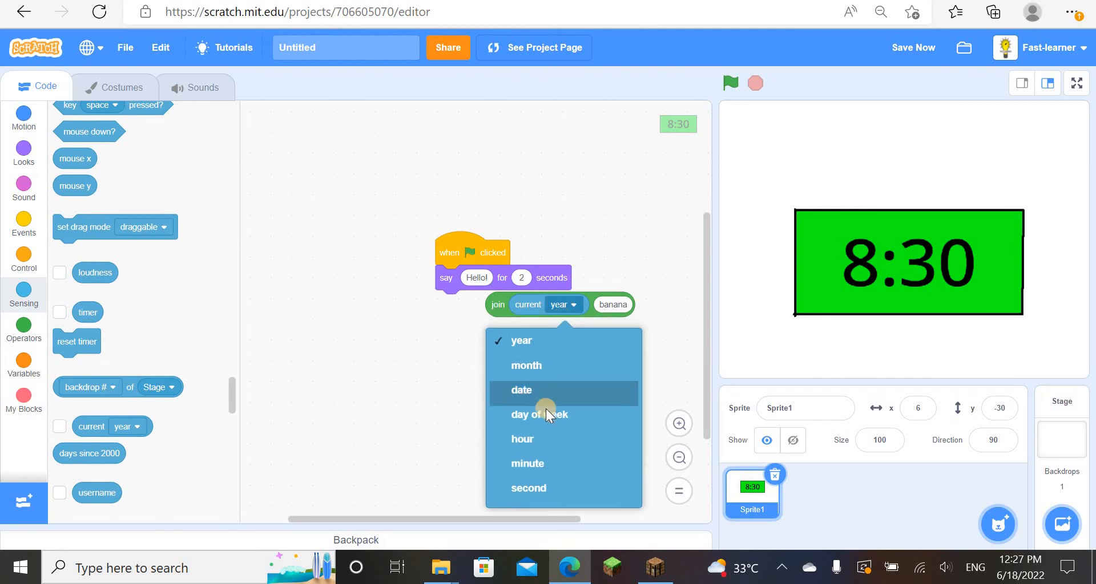
{"action": "left_click", "coordinate": [522, 439]}
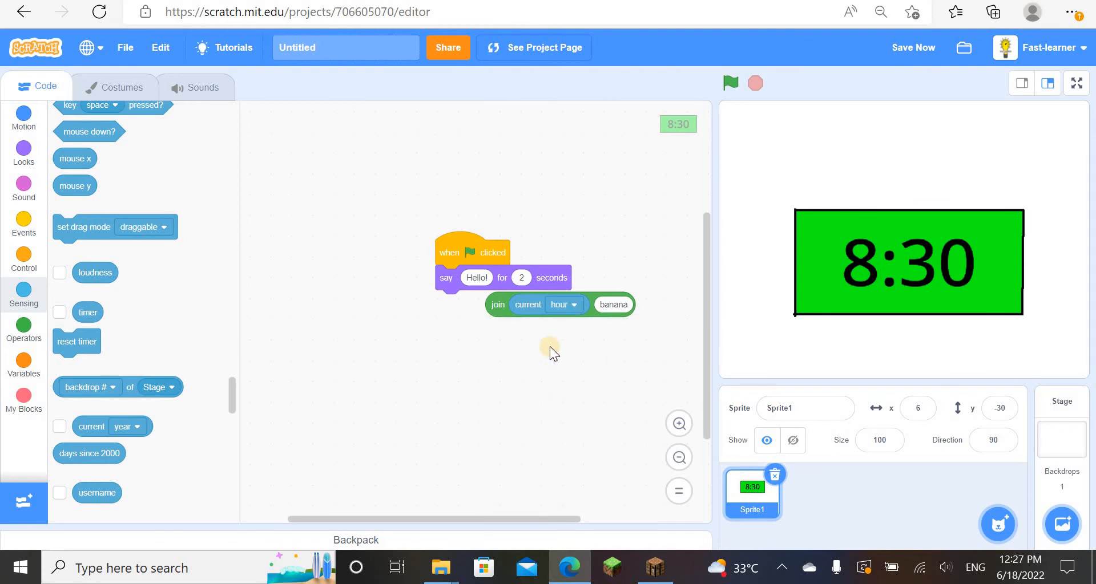
{"action": "left_click", "coordinate": [564, 304]}
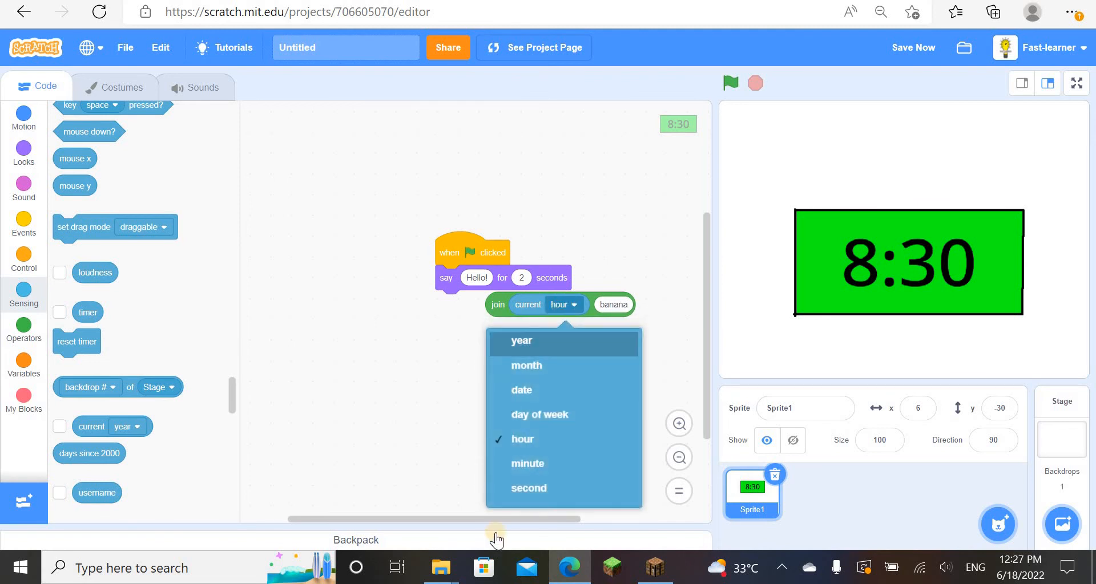
{"action": "mouse_move", "coordinate": [532, 367]}
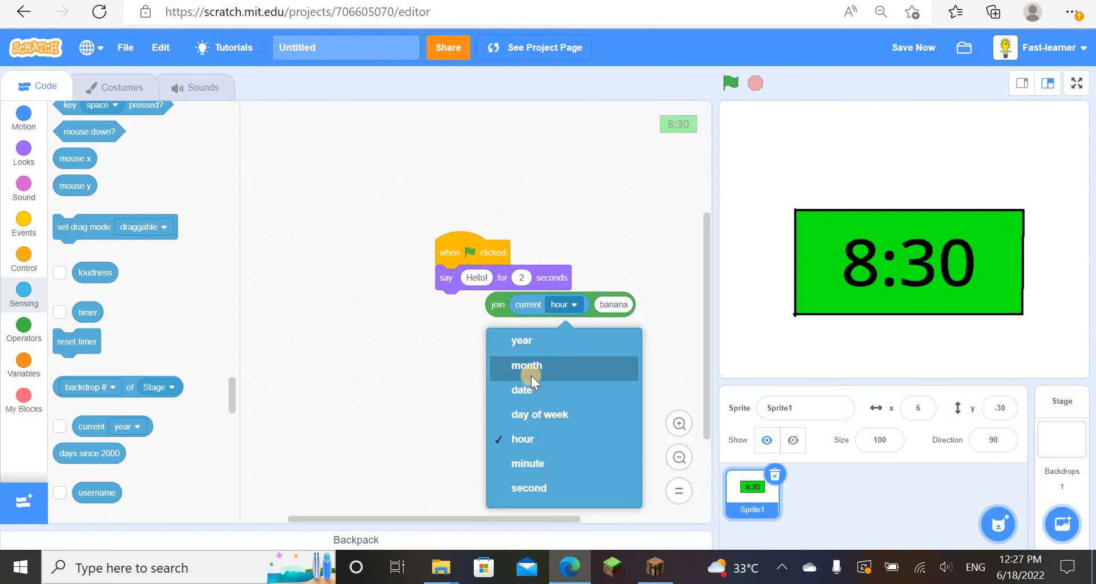
{"action": "mouse_move", "coordinate": [396, 389]}
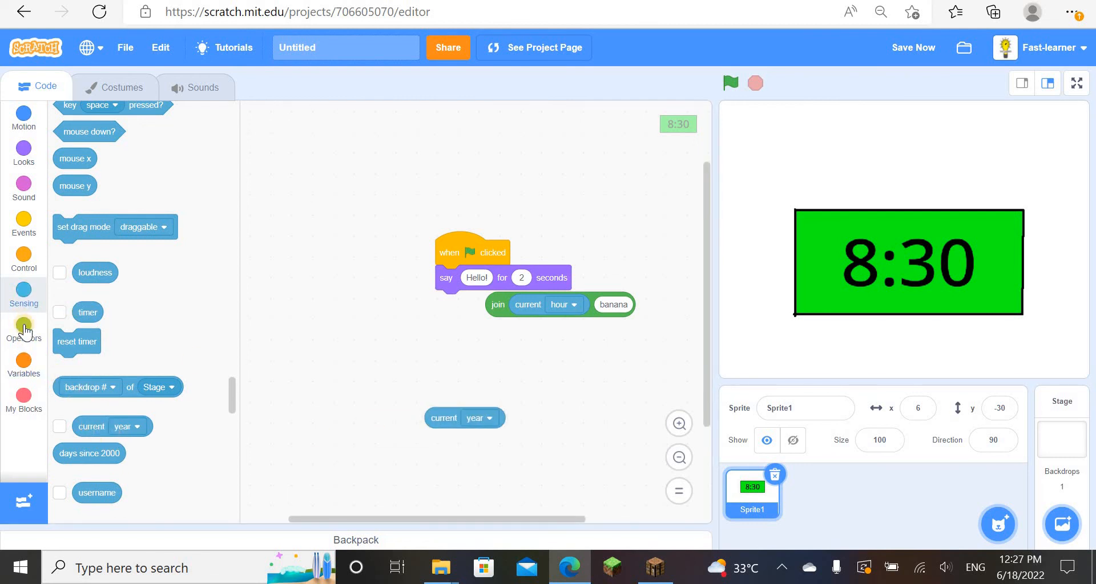
Step: Nest a join set to current minute in the say block, replacing 'apple' with a colon
{"action": "left_click", "coordinate": [22, 329]}
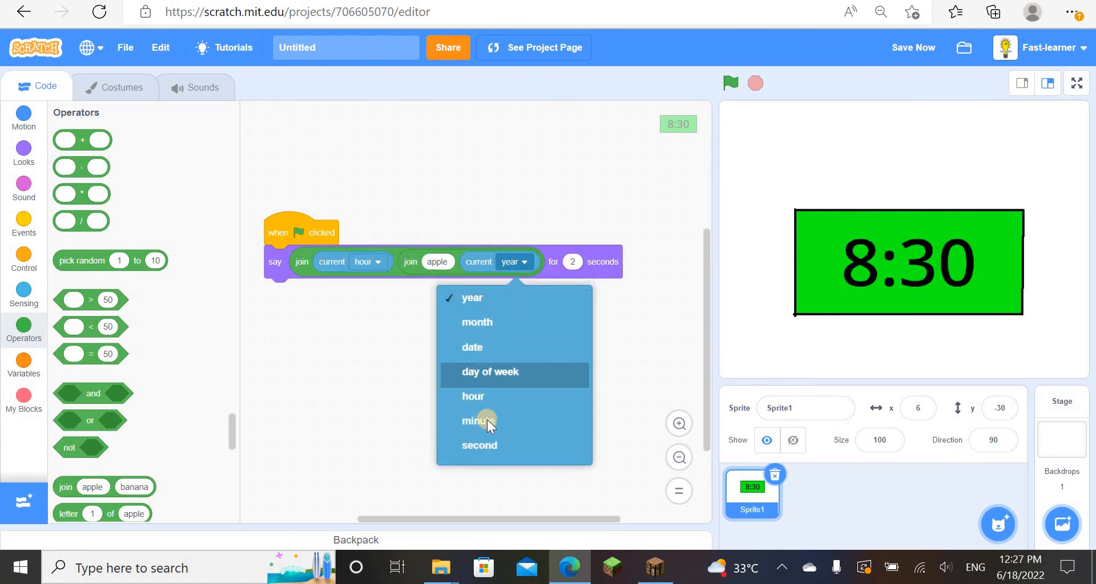
{"action": "mouse_move", "coordinate": [478, 421]}
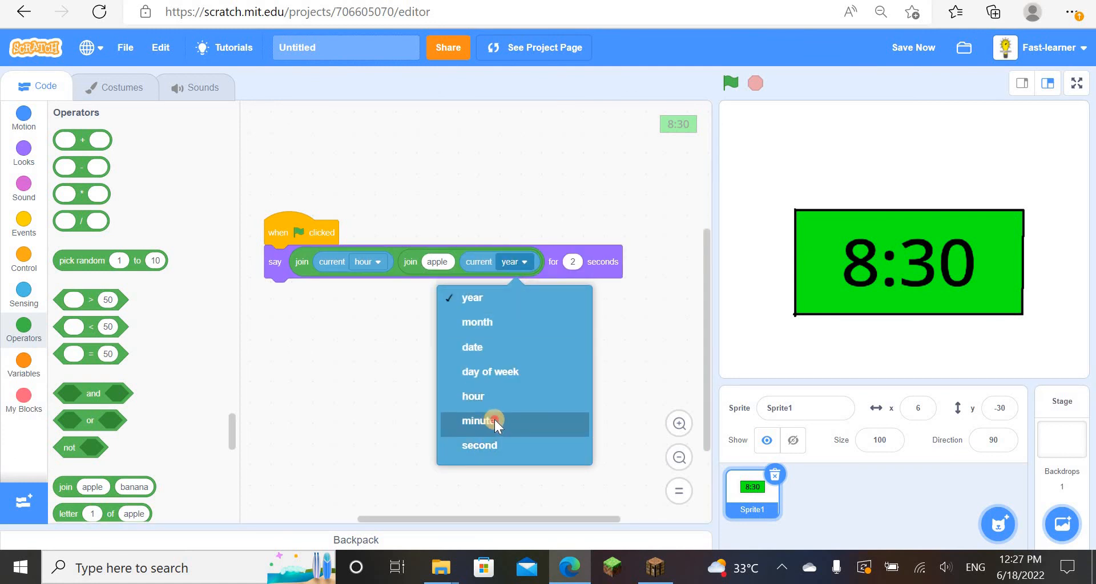
{"action": "left_click", "coordinate": [479, 420]}
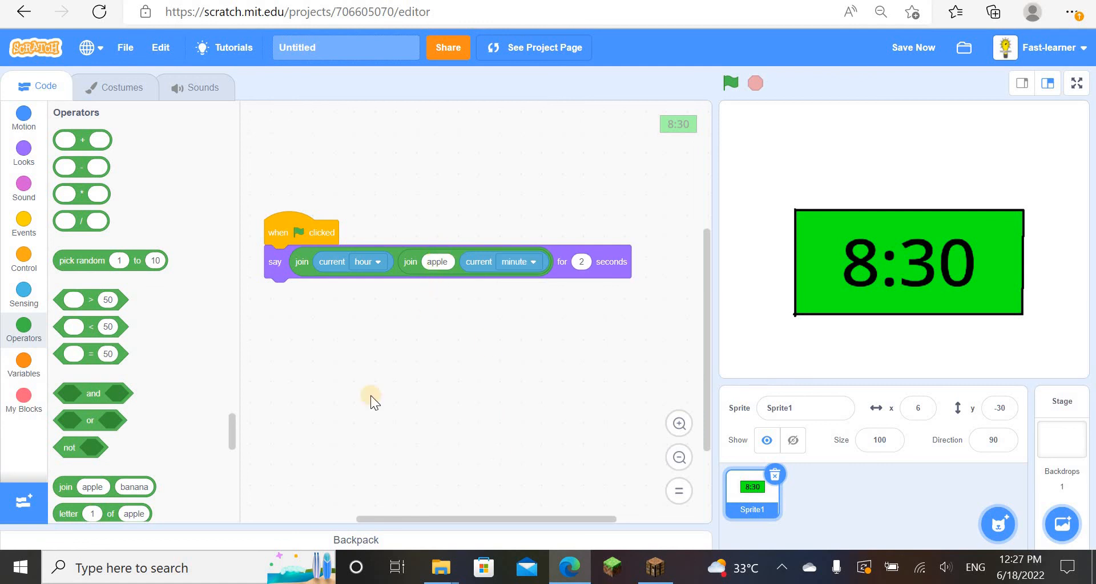
{"action": "mouse_move", "coordinate": [433, 271]}
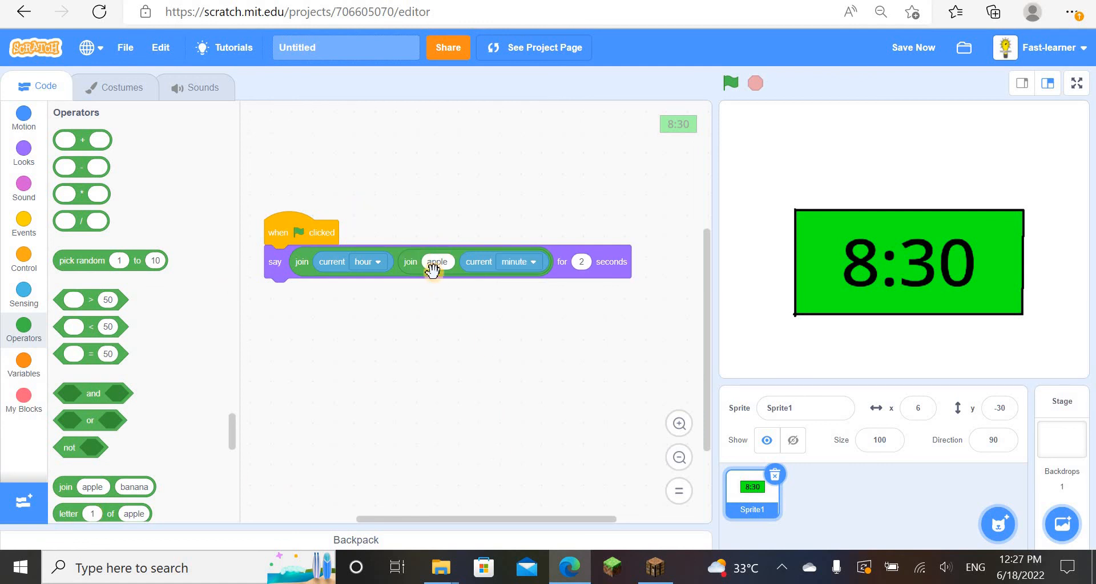
{"action": "left_click", "coordinate": [729, 83]}
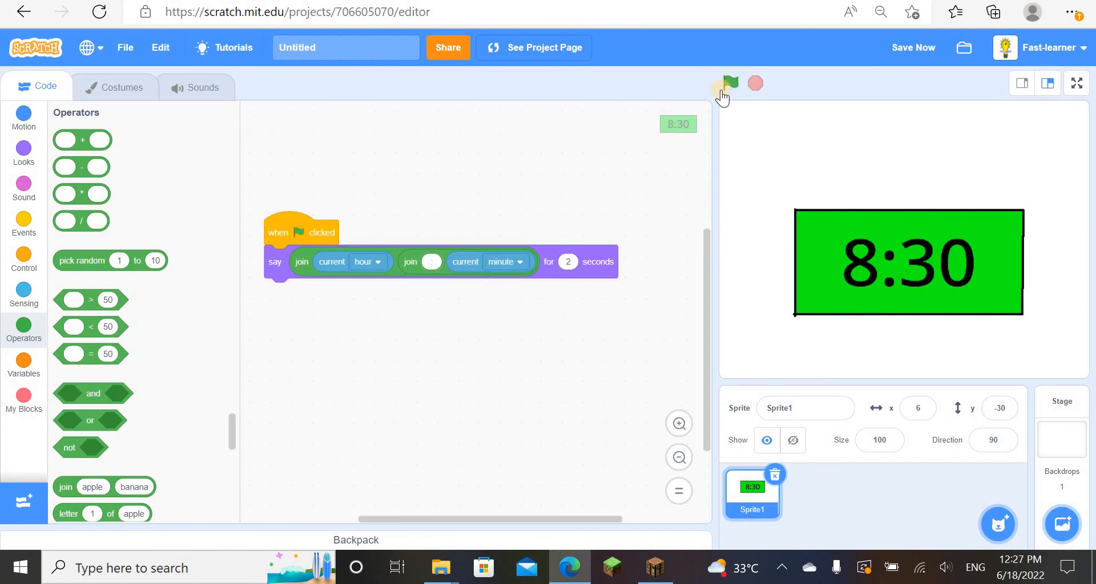
Step: Run the green-flag script twice to test that the clock says 12:27
{"action": "left_click", "coordinate": [729, 84]}
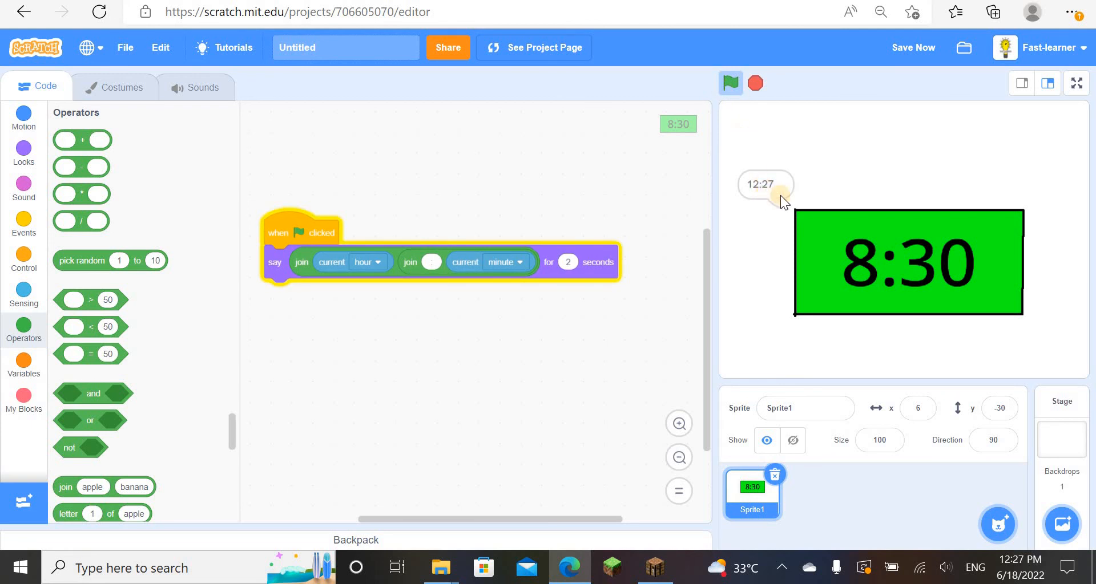
{"action": "left_click", "coordinate": [755, 84]}
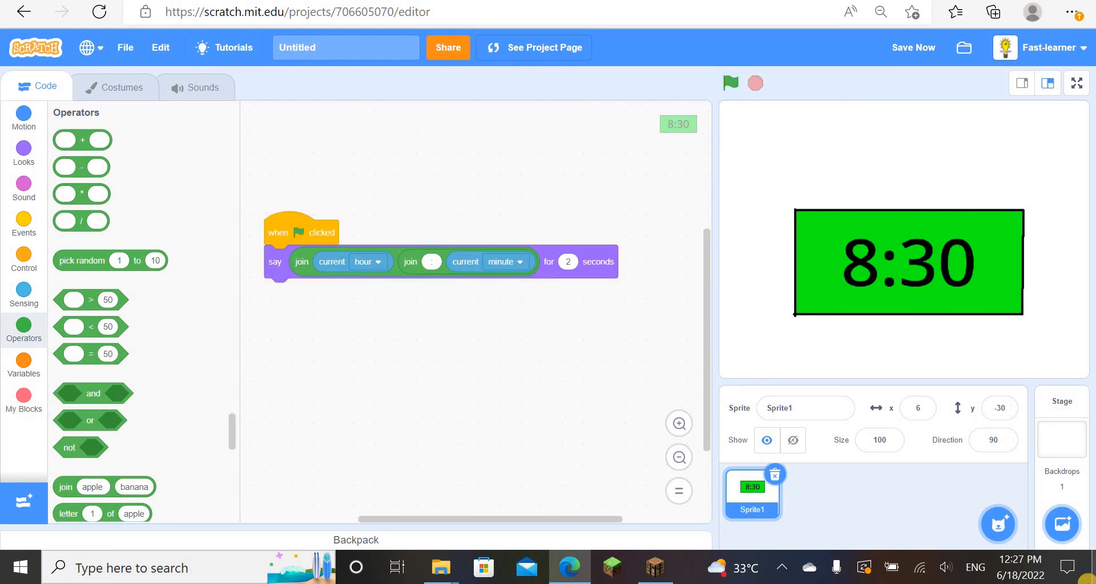
{"action": "mouse_move", "coordinate": [1019, 566]}
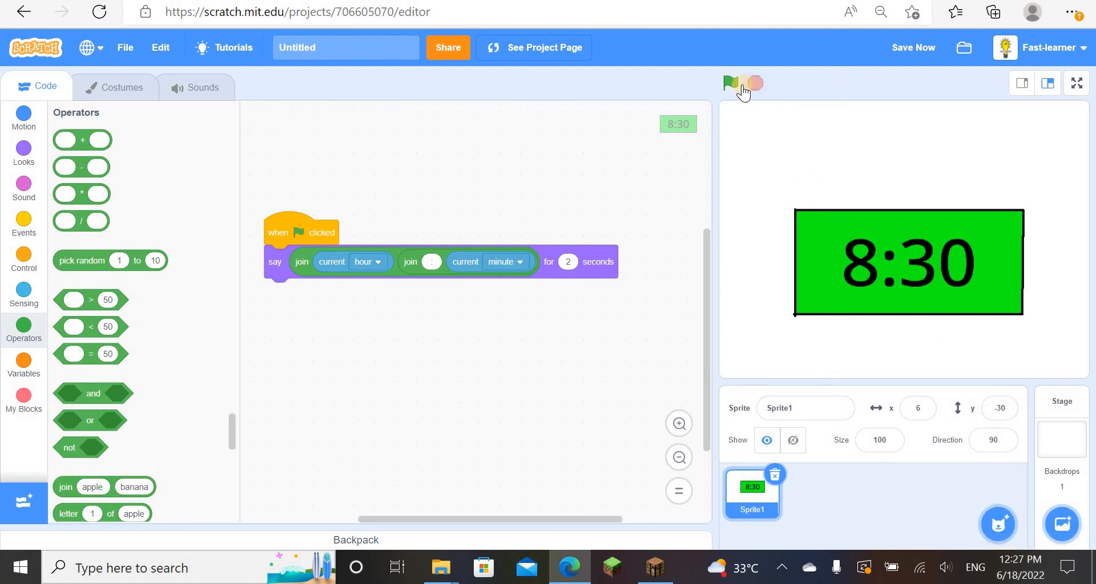
{"action": "left_click", "coordinate": [731, 84]}
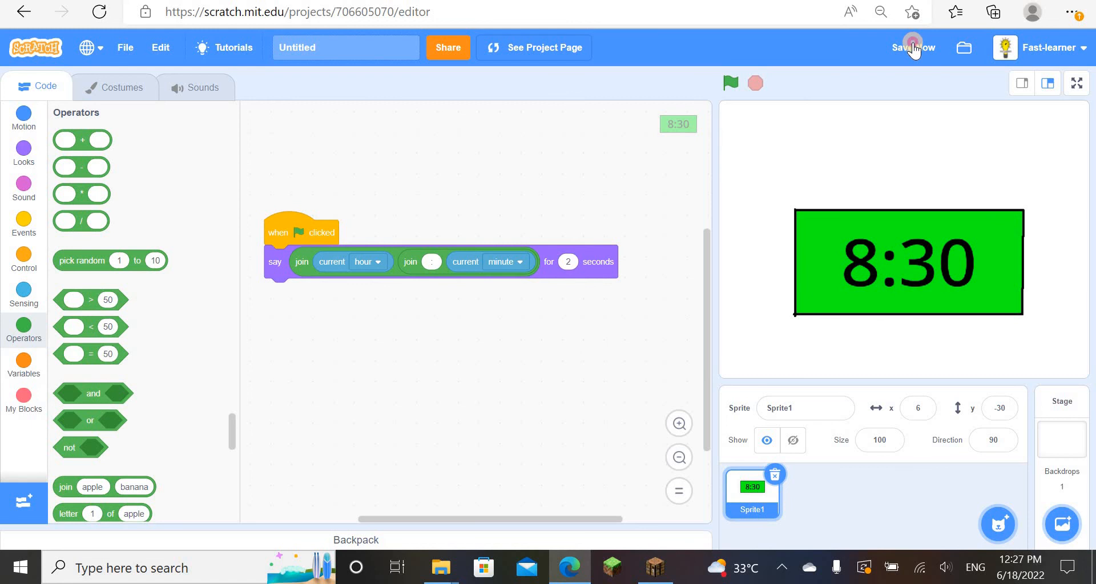
Step: Save the clock project and go to the My Stuff page
{"action": "left_click", "coordinate": [1046, 47]}
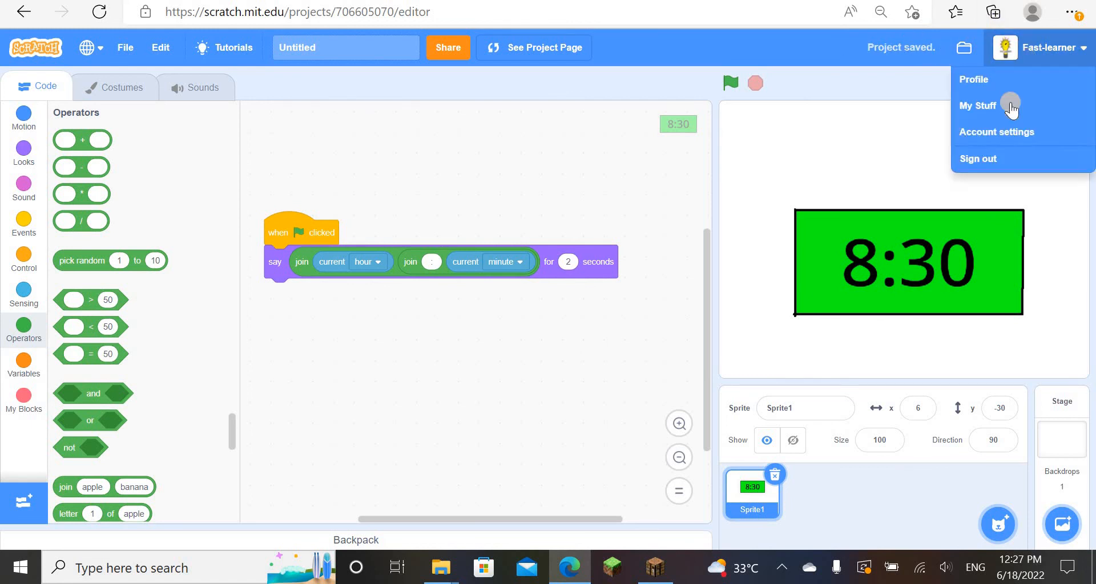
{"action": "left_click", "coordinate": [978, 105]}
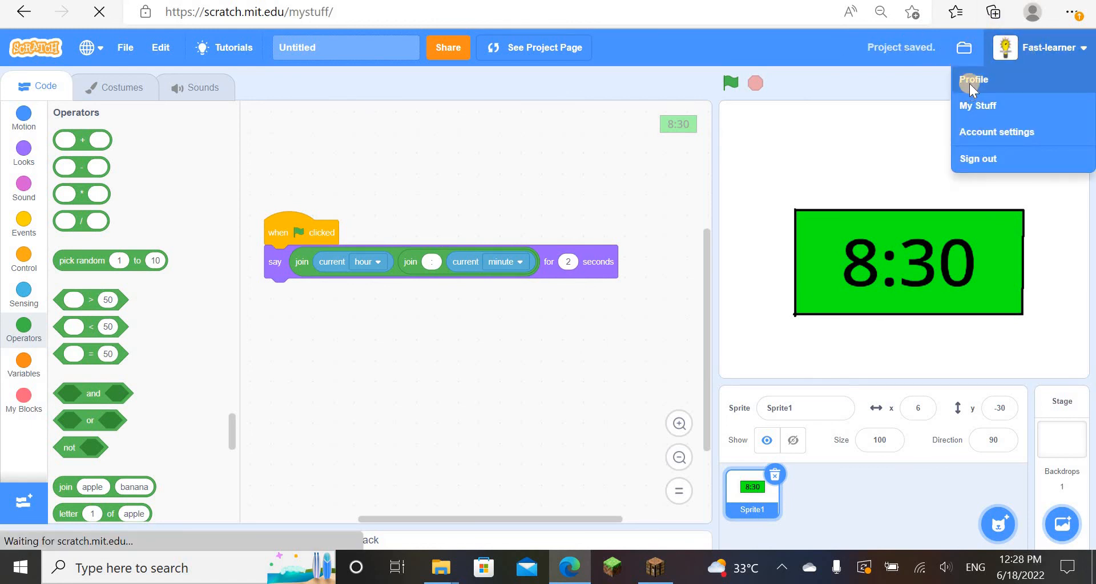
{"action": "left_click", "coordinate": [977, 106]}
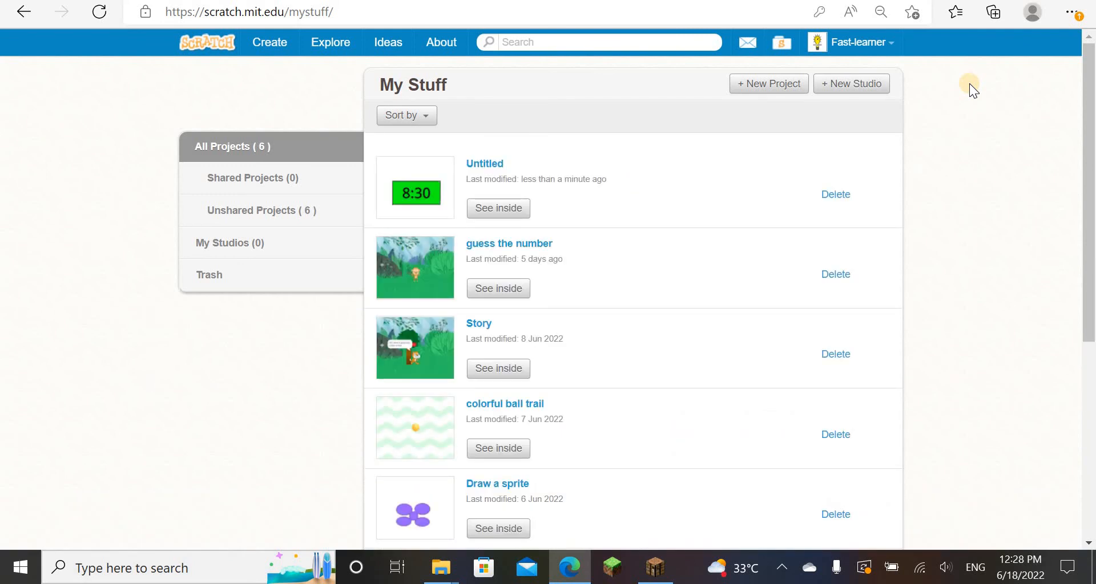
{"action": "mouse_move", "coordinate": [474, 152]}
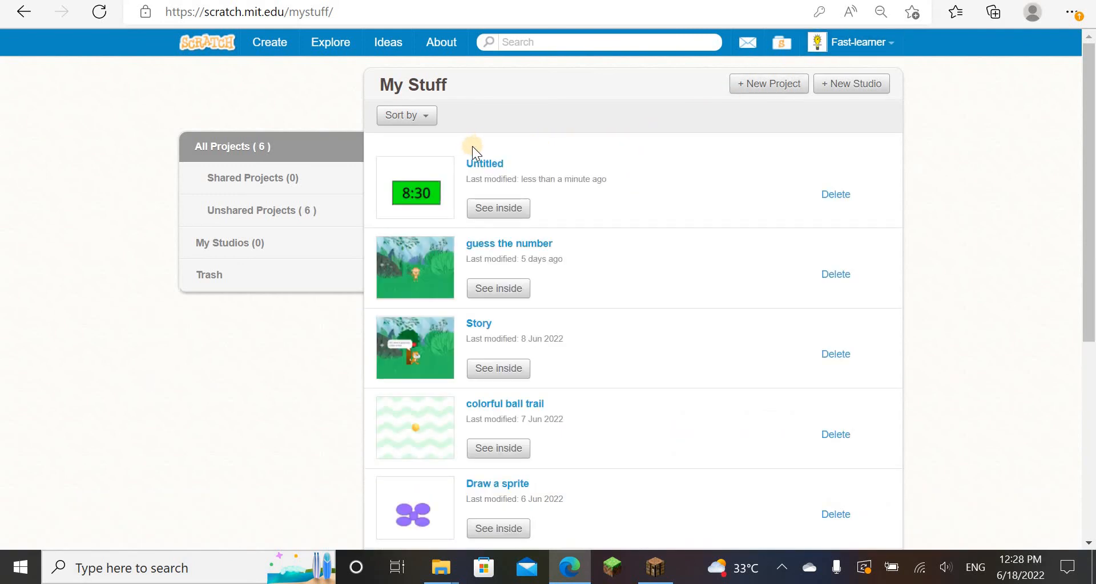
{"action": "mouse_move", "coordinate": [424, 171]}
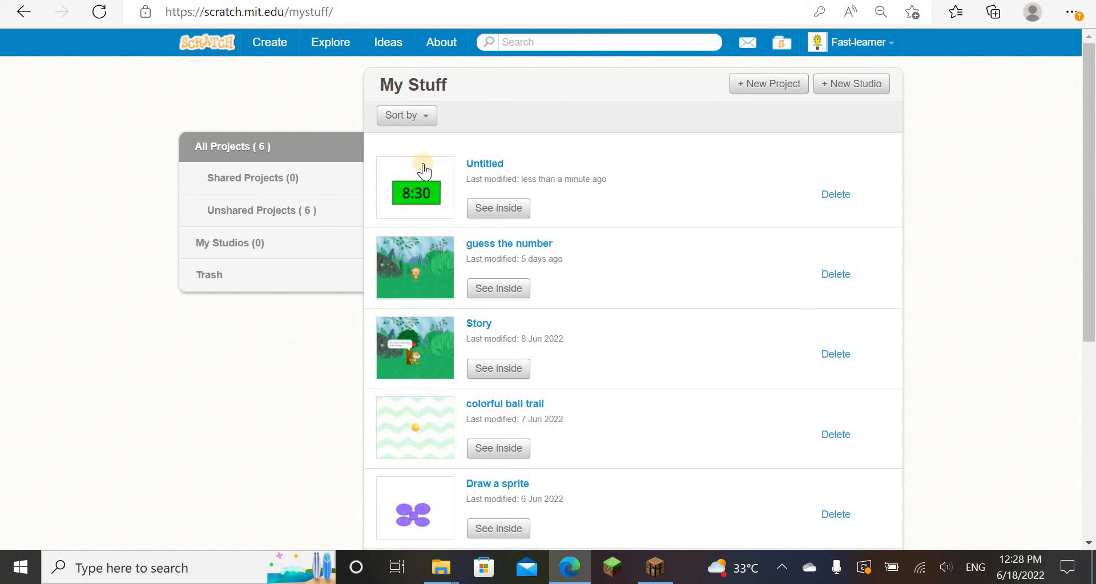